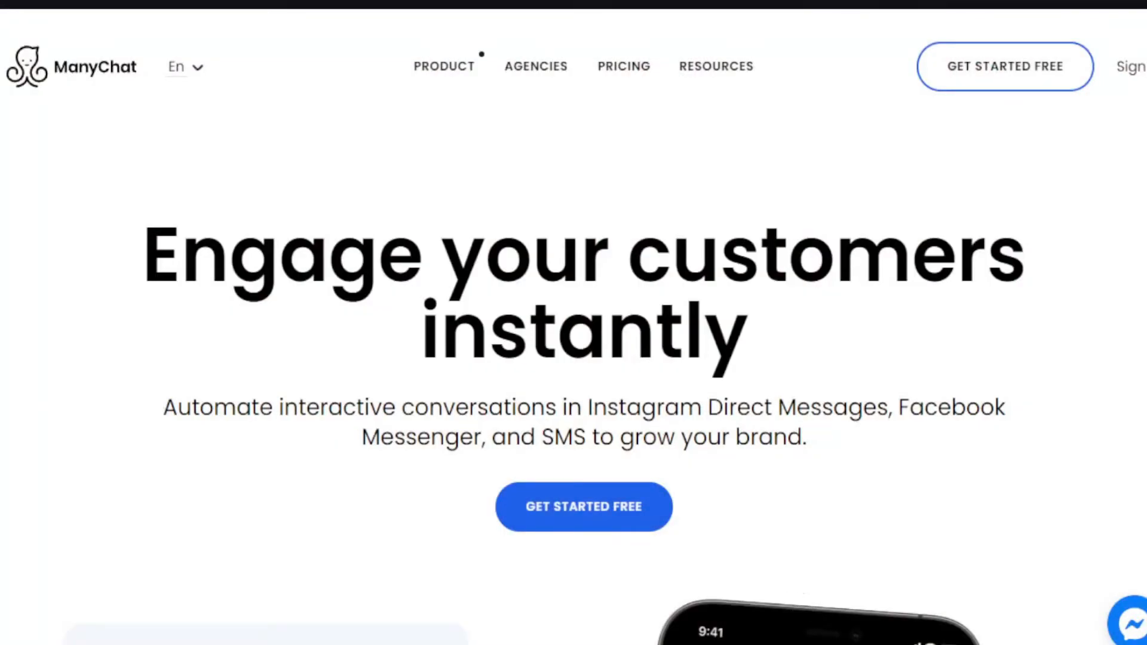
pyautogui.moveTo(948, 303)
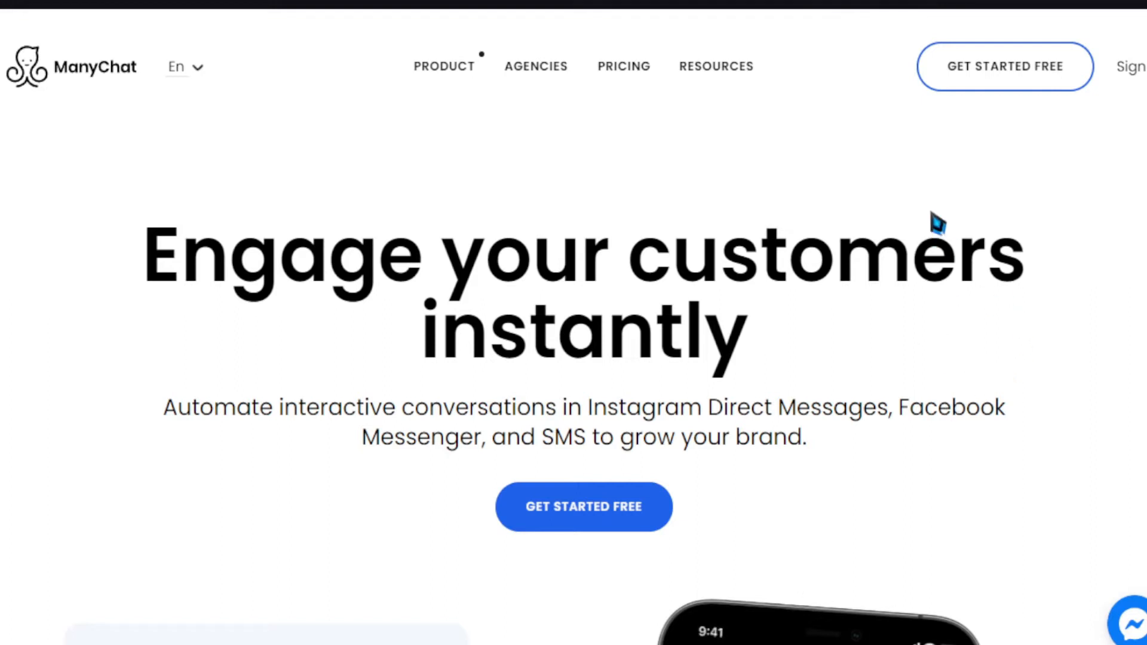
pyautogui.moveTo(516, 221)
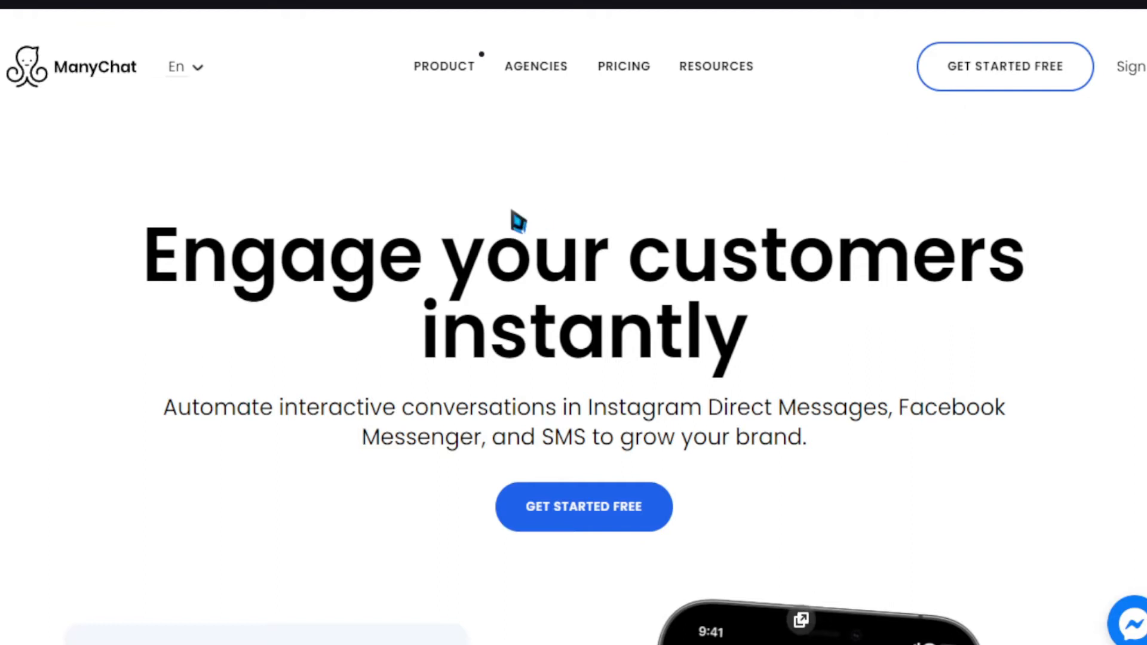
# - Browse the homepage's channel and feature sections and open the Sell Products example bot
pyautogui.scroll(-3)
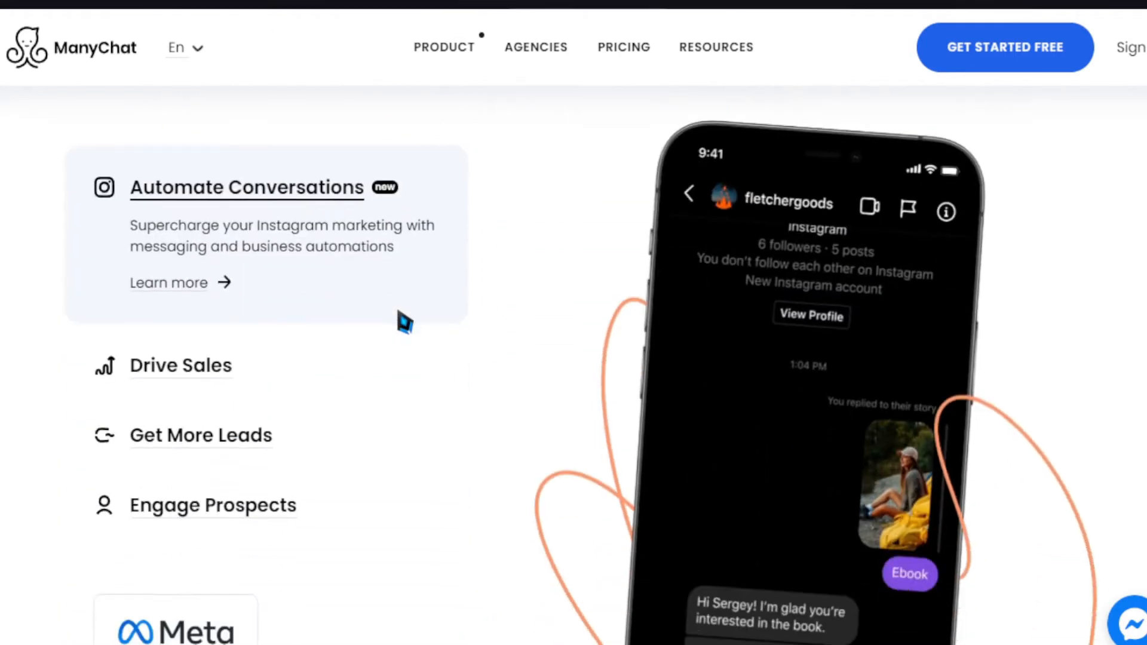
pyautogui.scroll(-3)
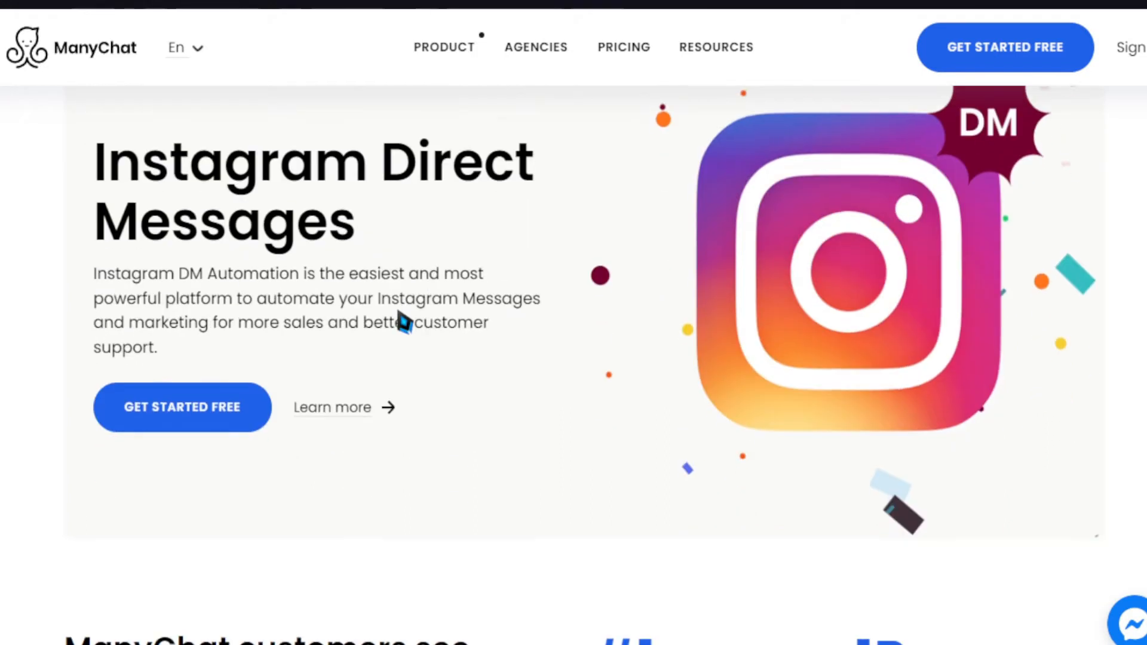
pyautogui.scroll(-3)
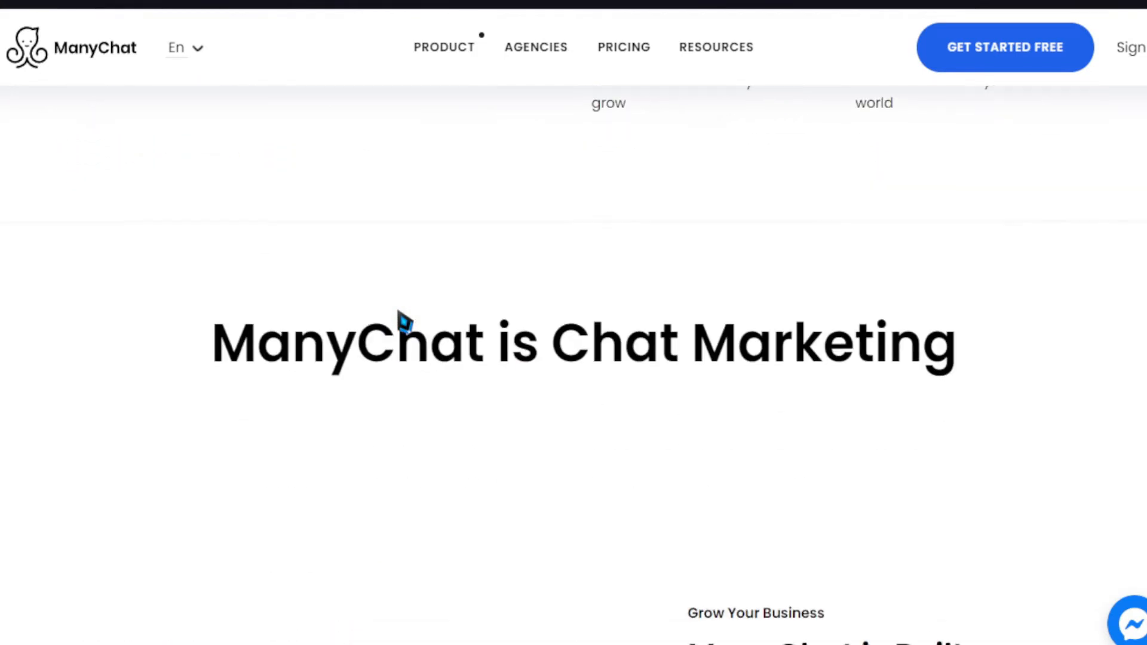
pyautogui.scroll(-3)
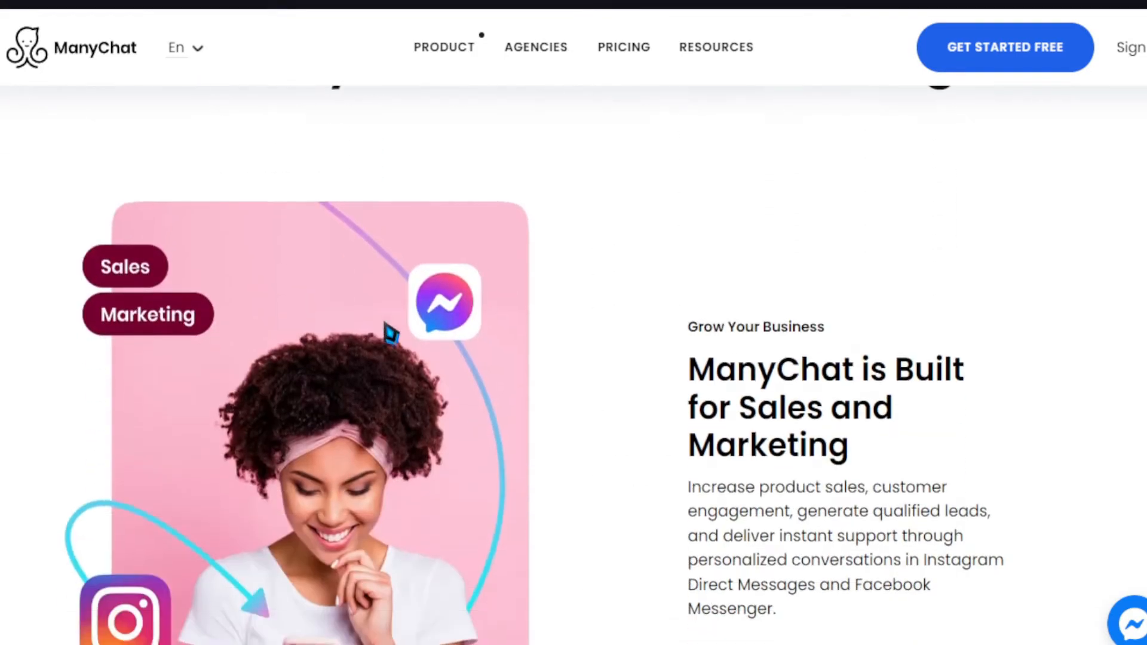
pyautogui.scroll(-3)
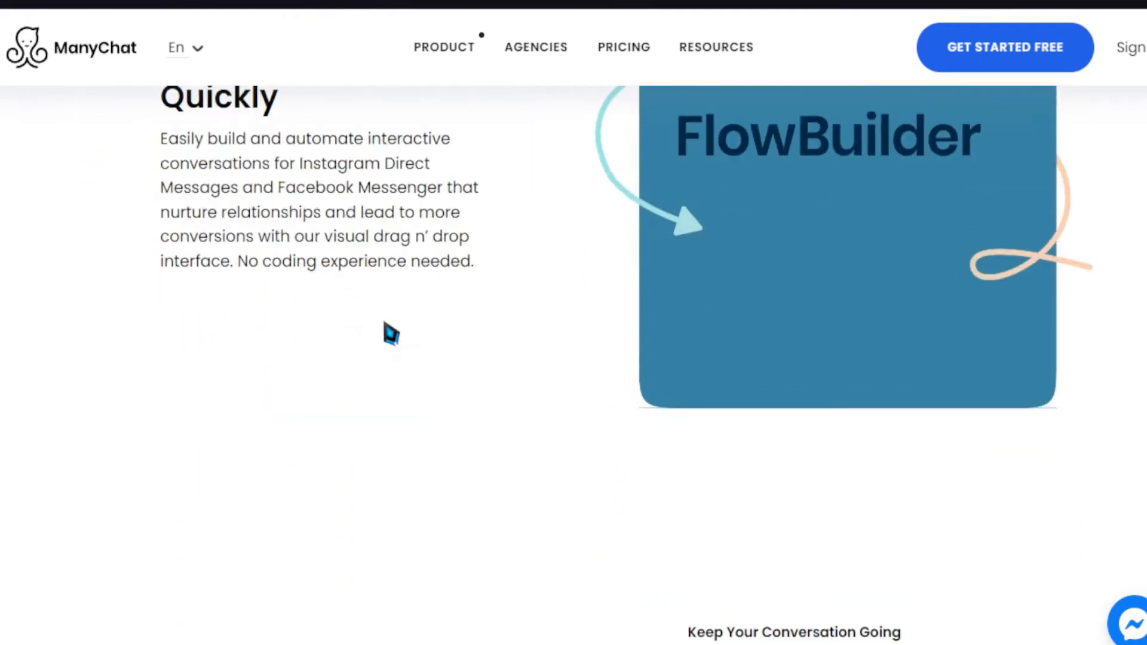
pyautogui.scroll(-3)
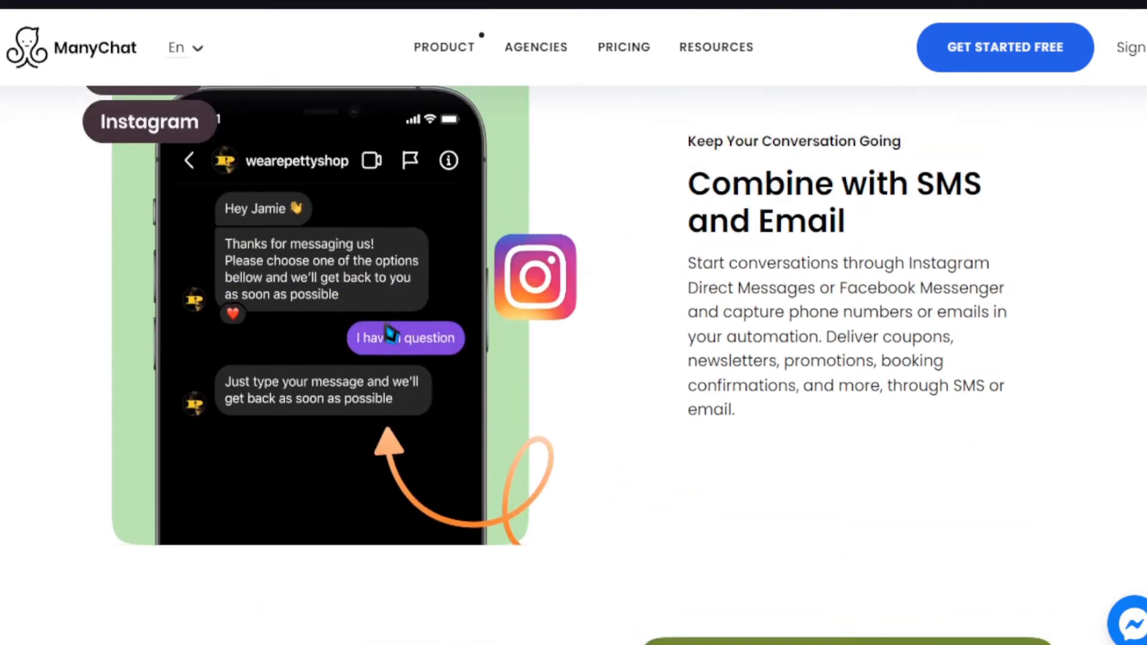
pyautogui.scroll(-3)
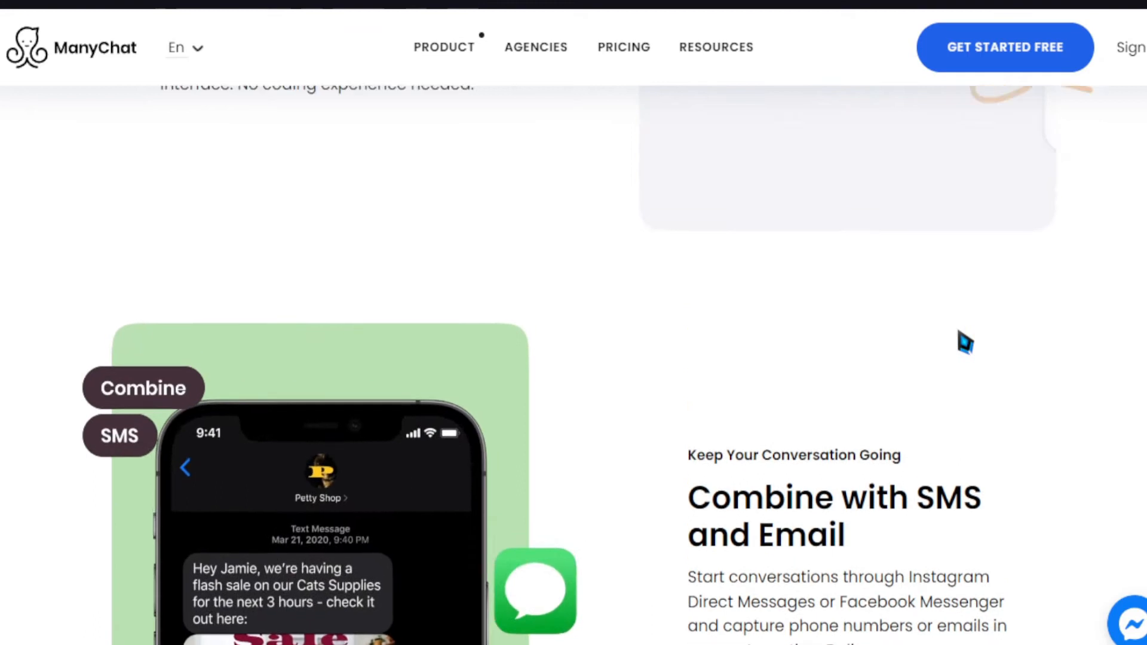
pyautogui.scroll(3)
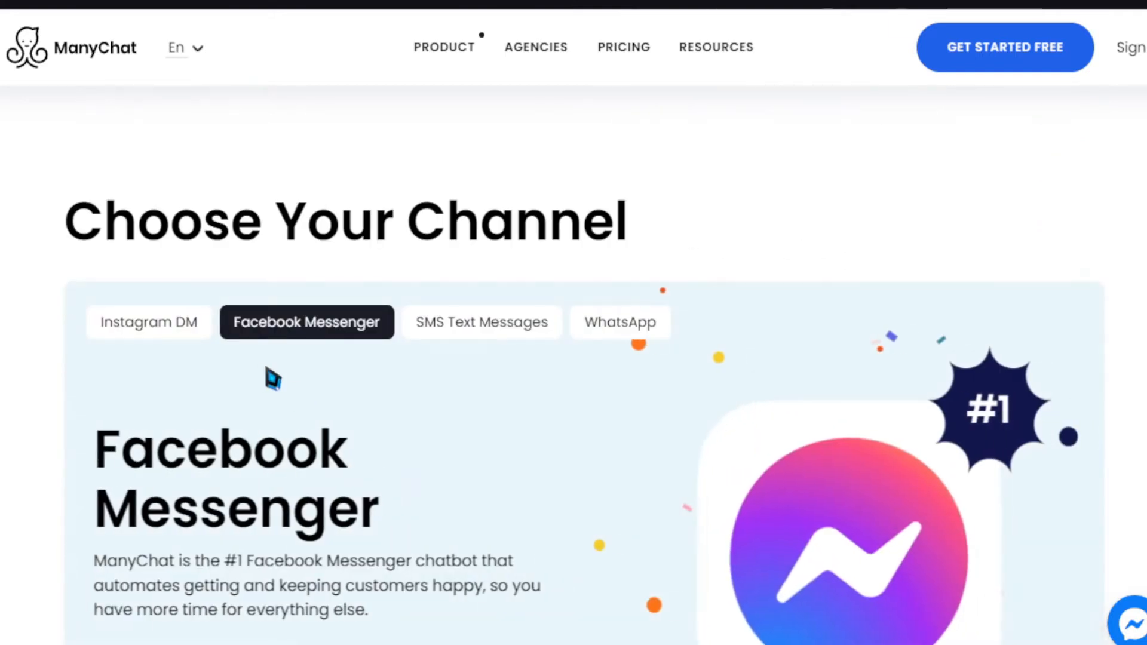
pyautogui.click(481, 321)
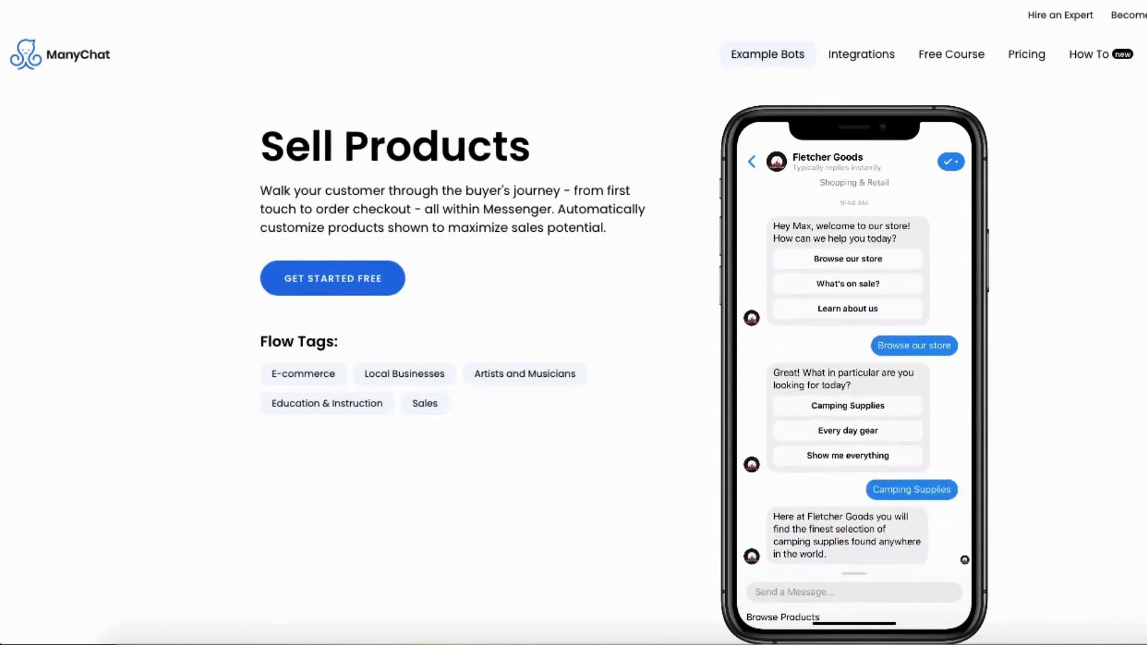
# - Play the Sell Products demo to checkout, then show the WhatsApp tab under Choose Your Channel
pyautogui.scroll(-3)
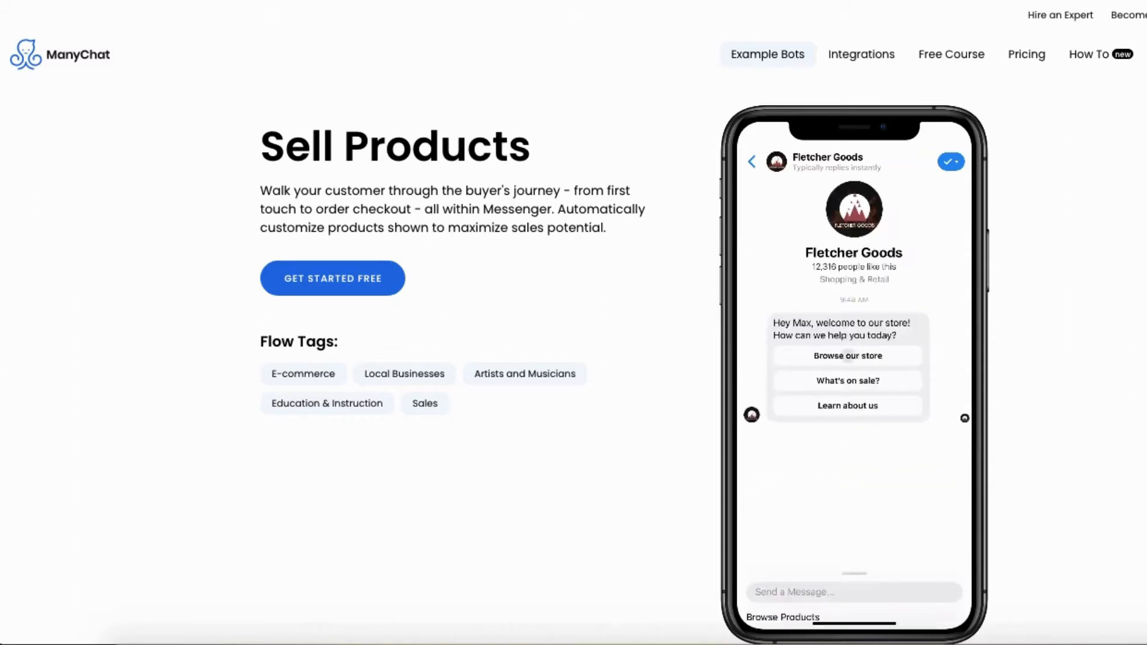
pyautogui.click(845, 356)
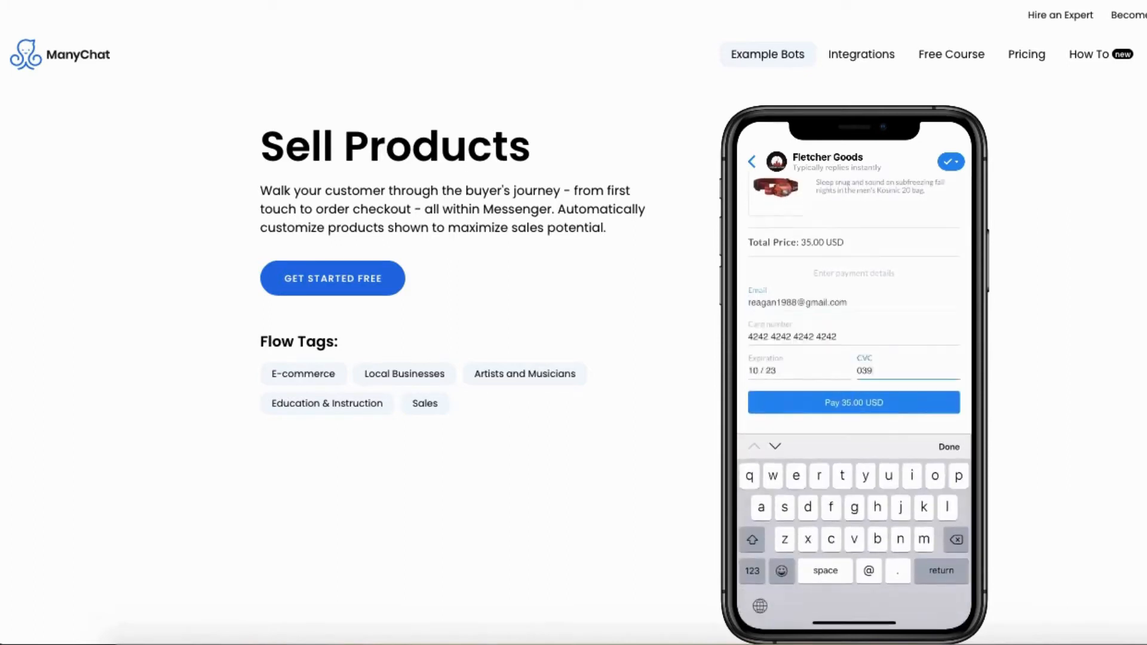
pyautogui.click(852, 402)
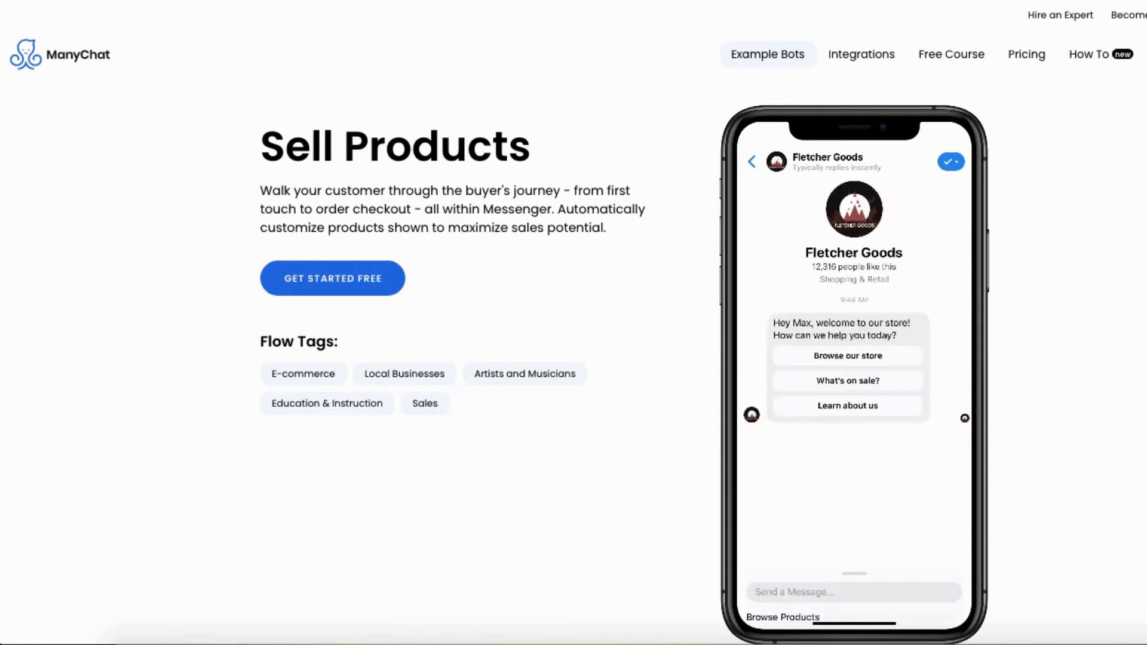
pyautogui.click(846, 356)
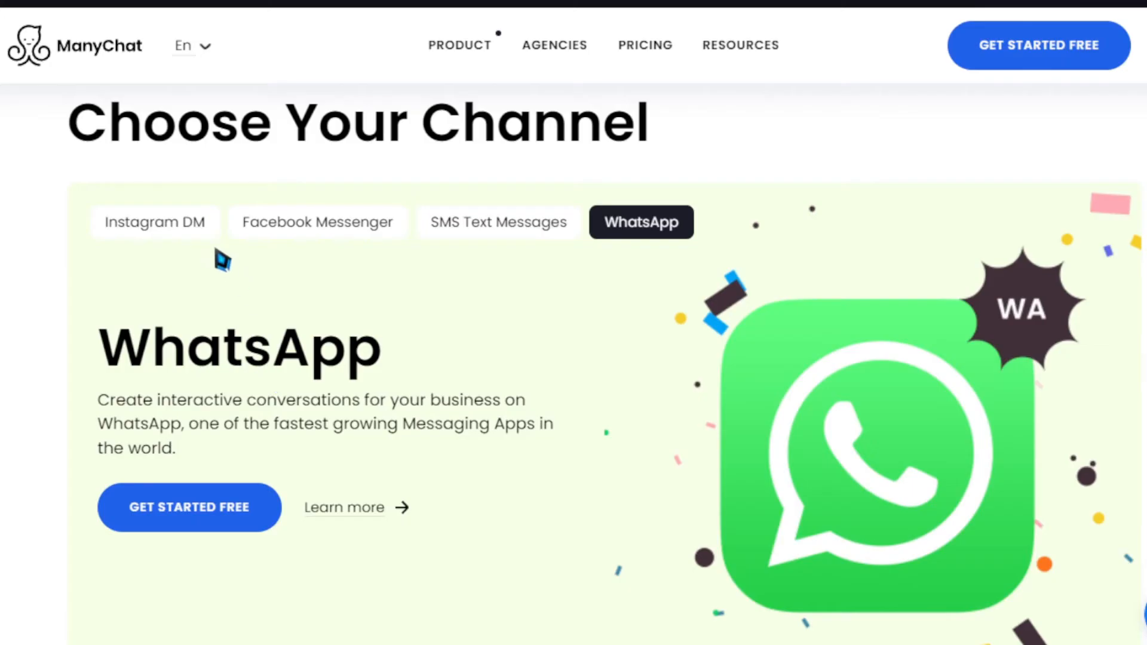
pyautogui.scroll(-3)
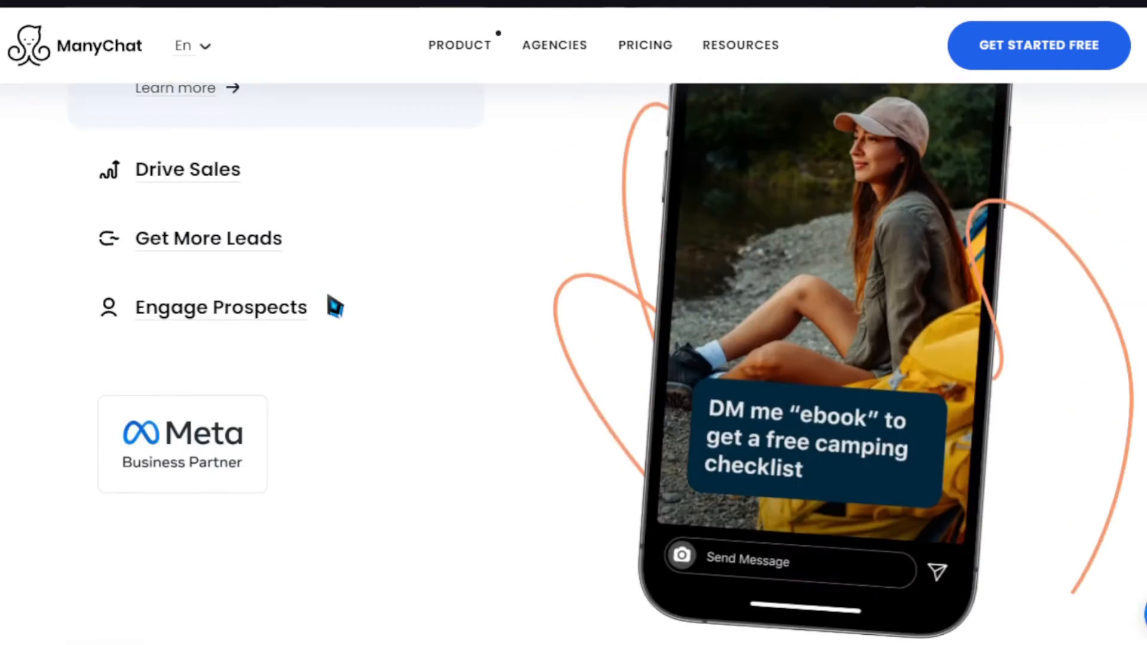
pyautogui.scroll(3)
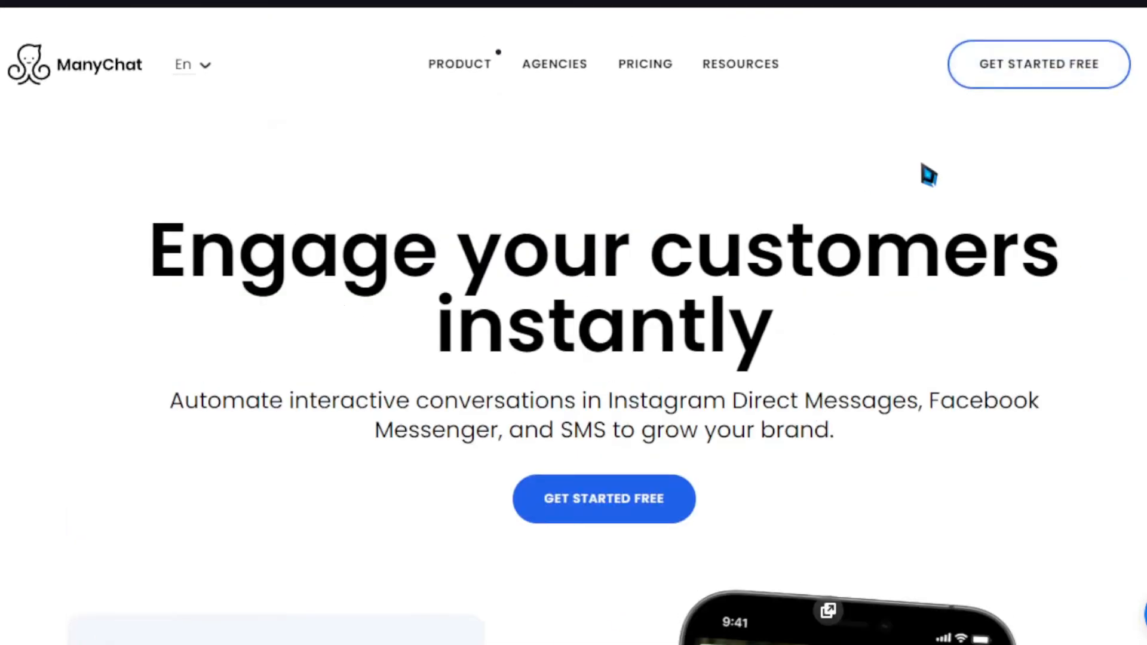
pyautogui.scroll(-3)
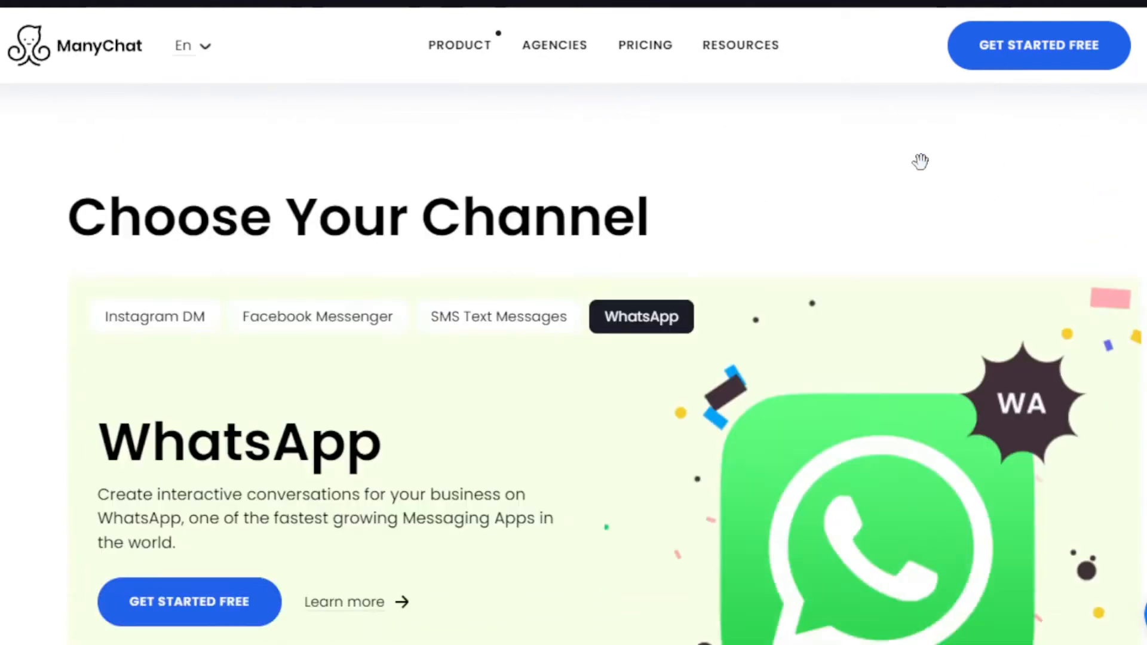
pyautogui.scroll(-3)
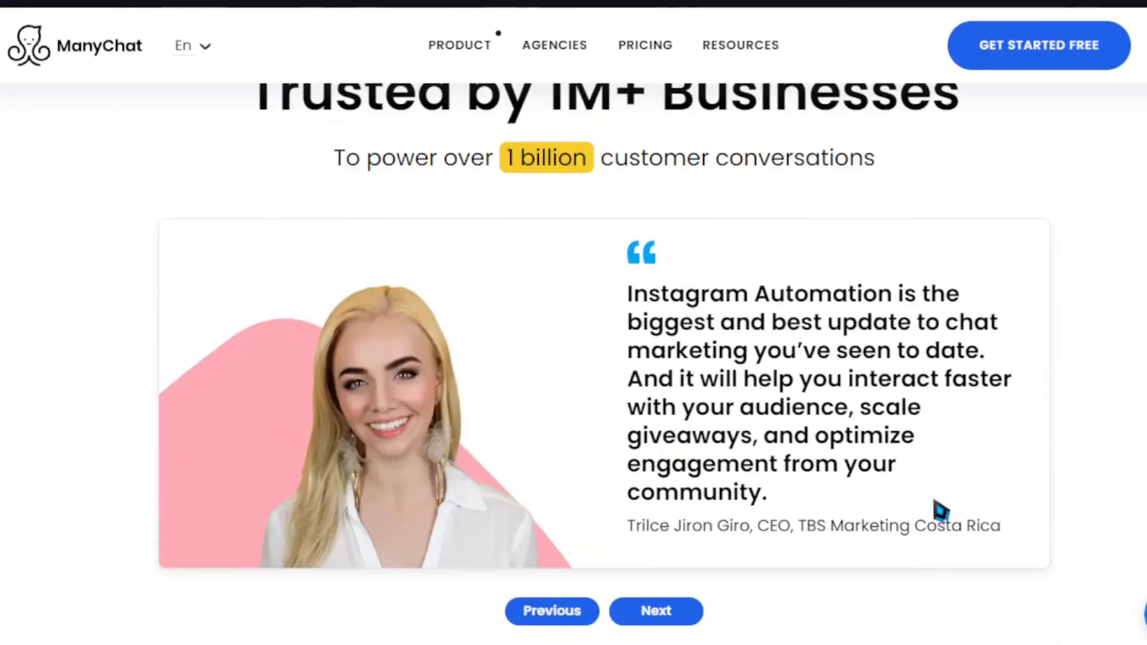
pyautogui.scroll(-3)
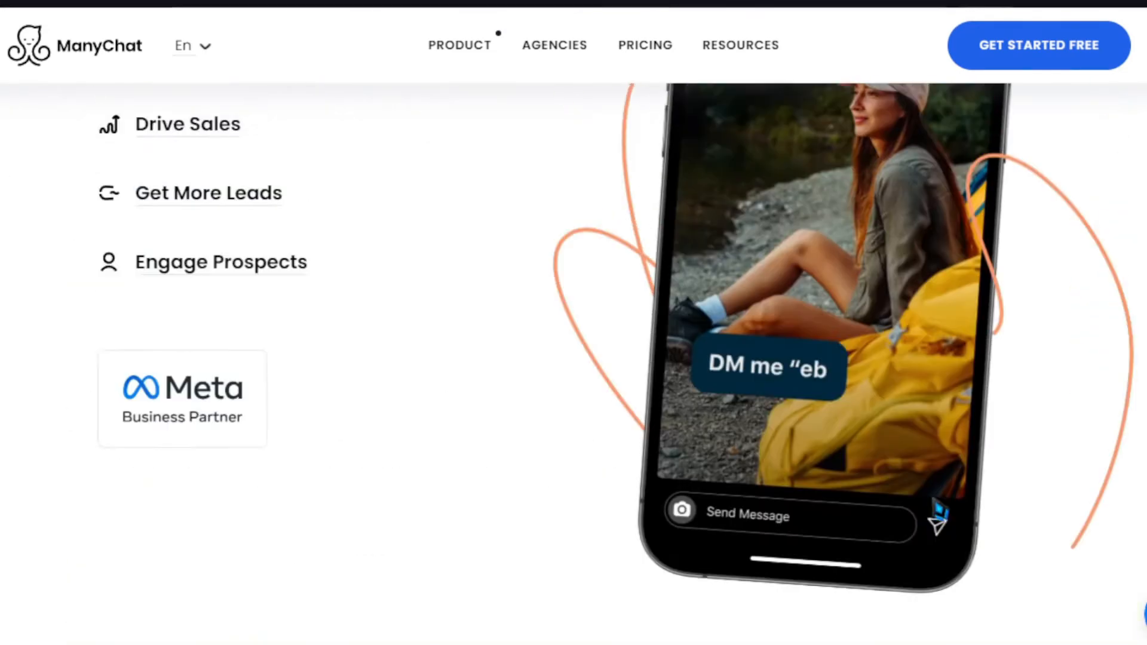
pyautogui.scroll(-3)
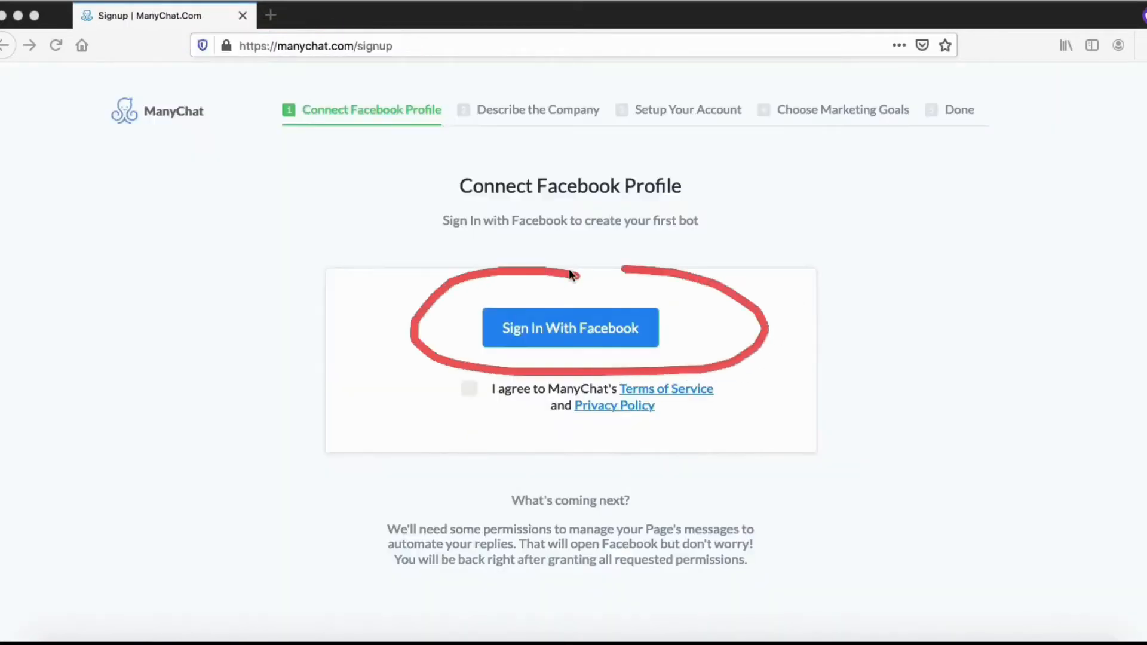
pyautogui.moveTo(522, 282)
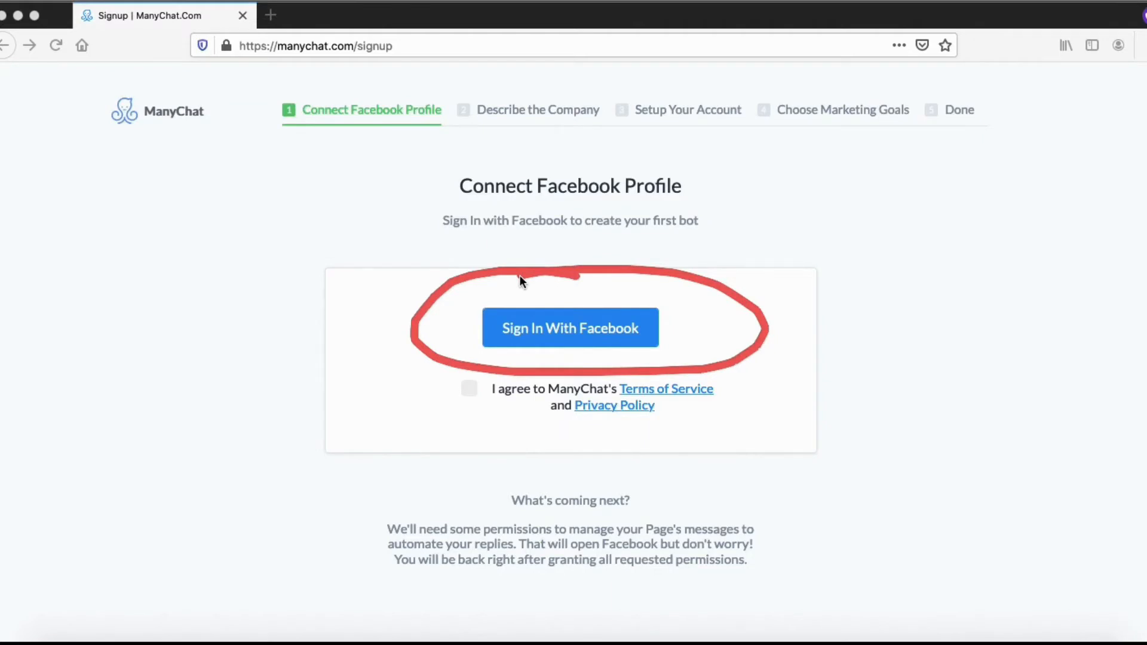
# - Sign in with Facebook to reach the Krazy Dog Lovers dashboard
pyautogui.click(570, 327)
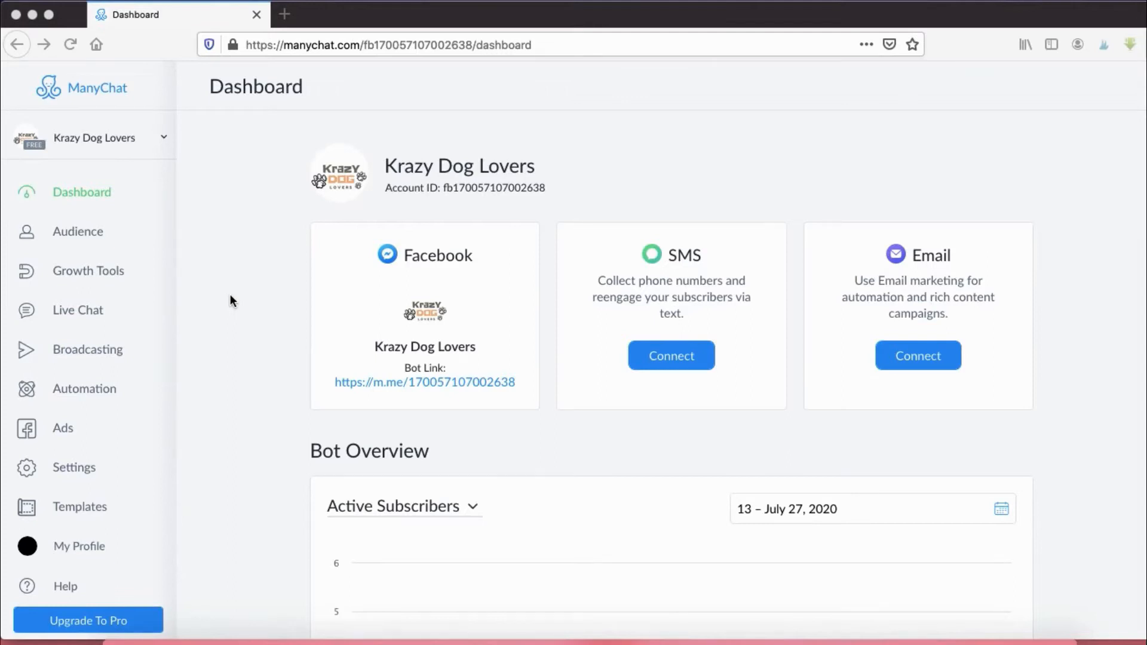
pyautogui.moveTo(243, 252)
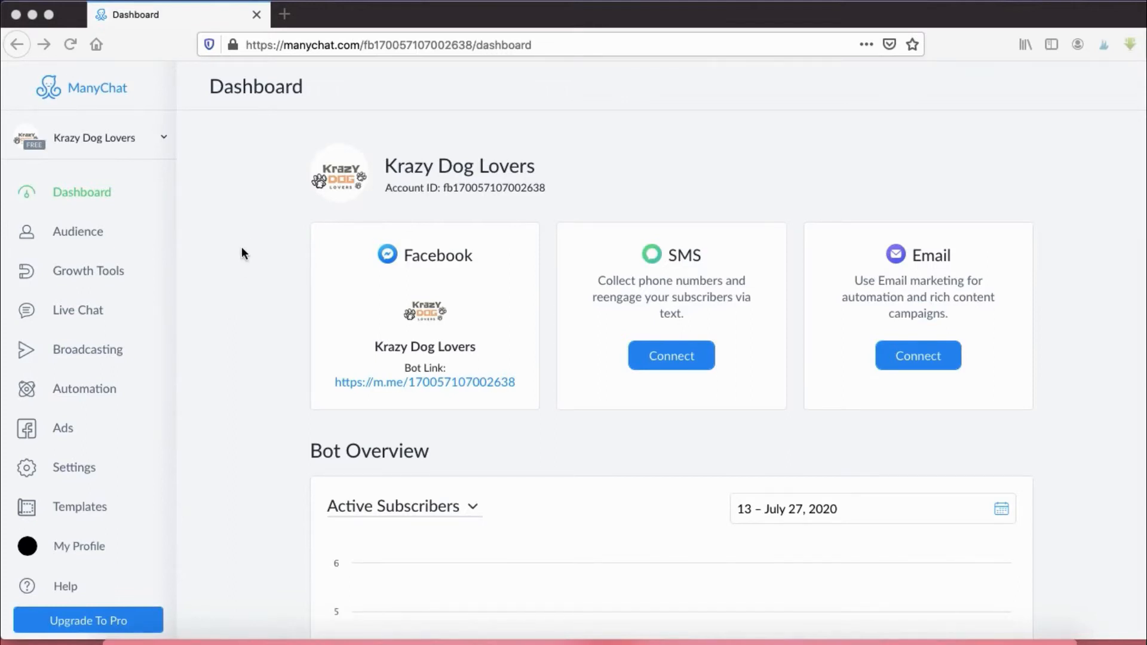
pyautogui.scroll(-3)
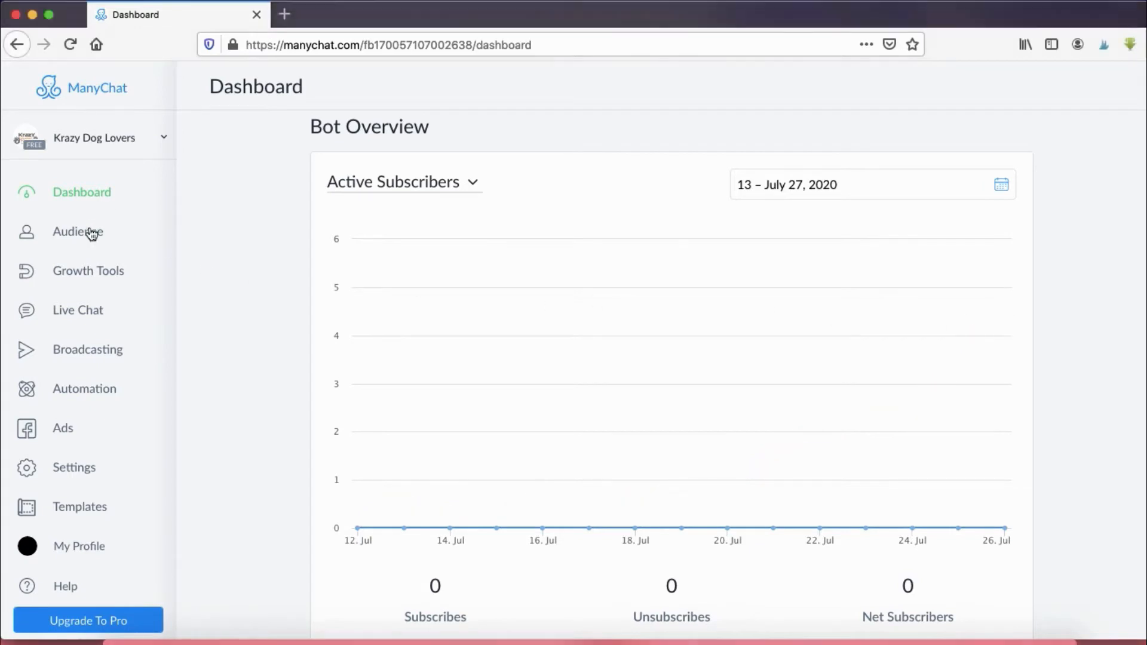
pyautogui.click(76, 231)
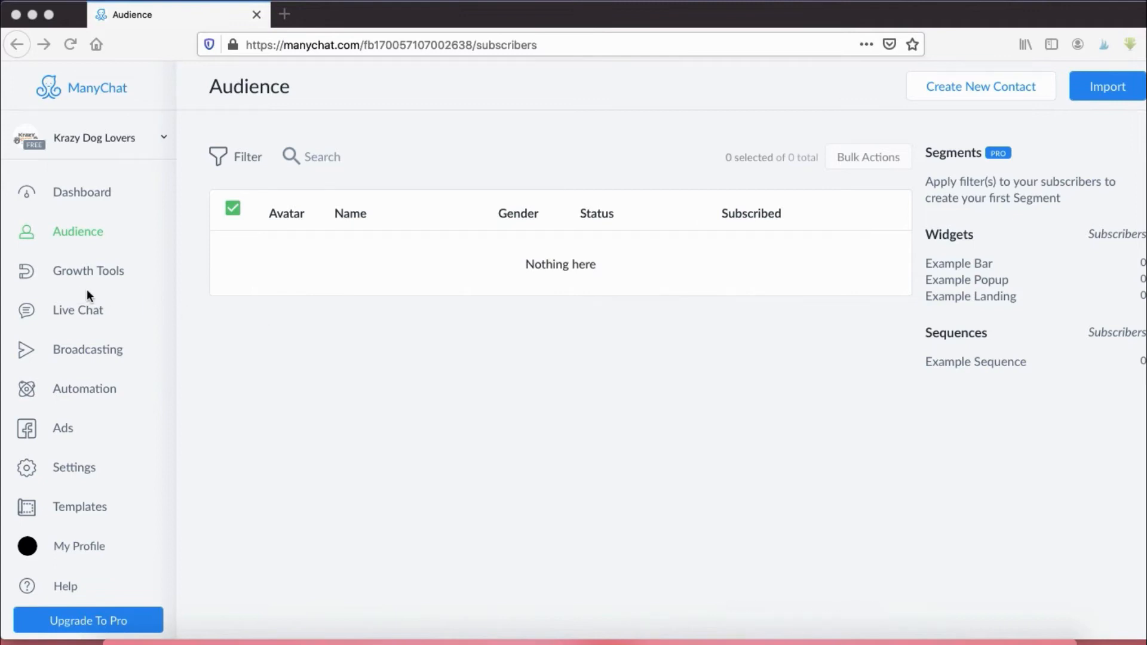
pyautogui.moveTo(93, 284)
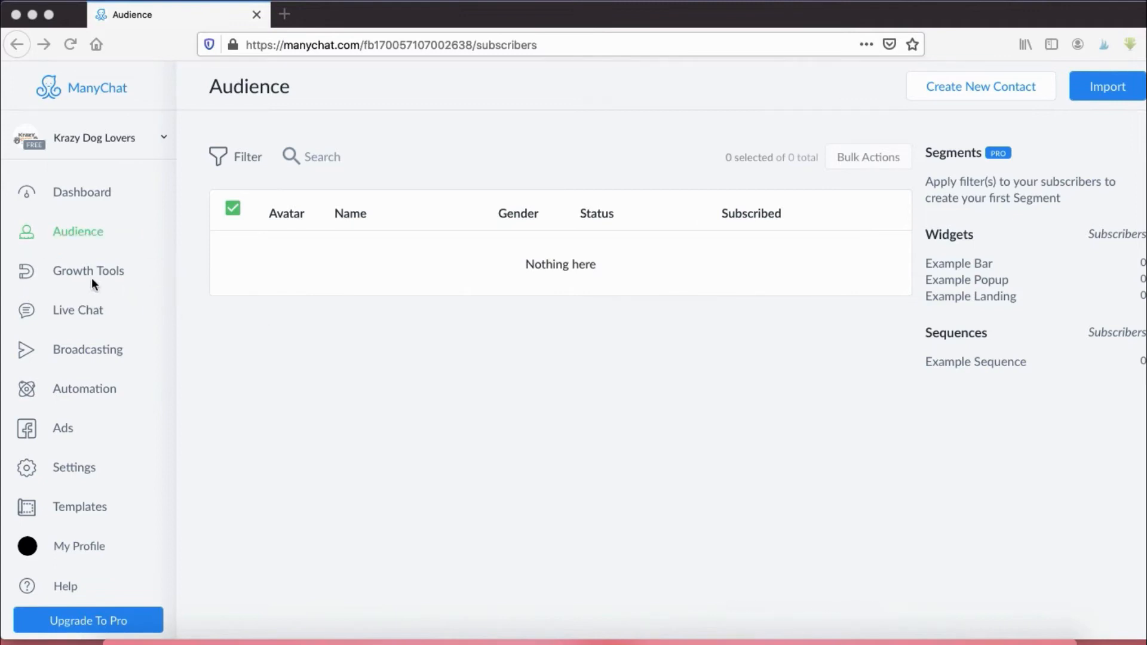
# - View the Growth Tools drafts, then the empty Live Chat inbox
pyautogui.click(89, 272)
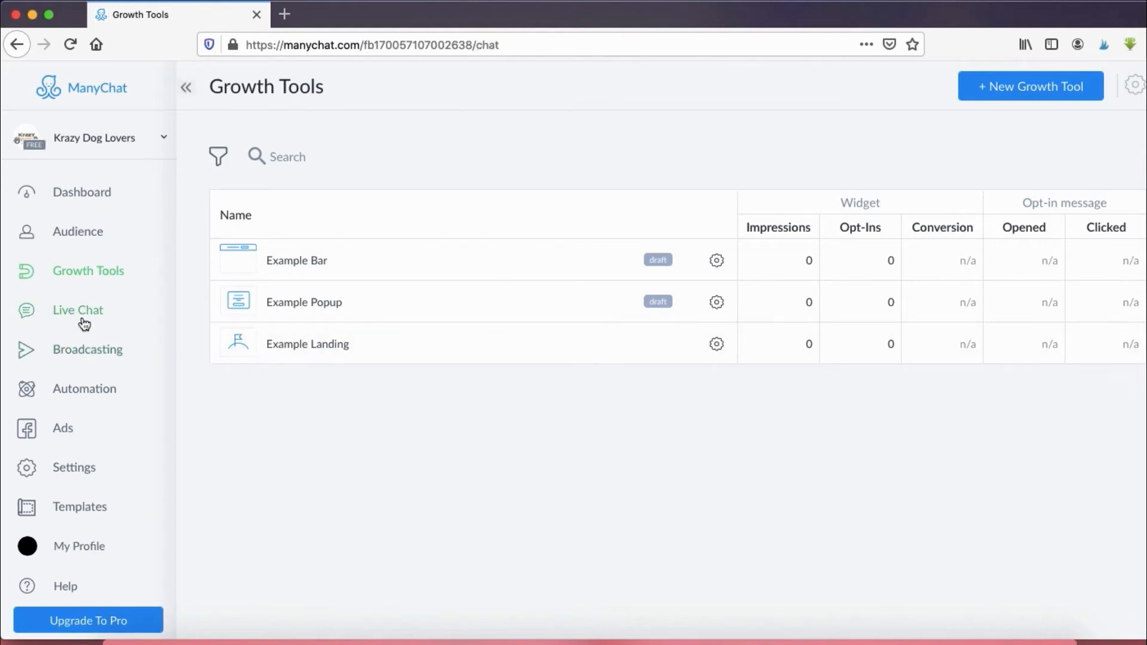
pyautogui.click(78, 309)
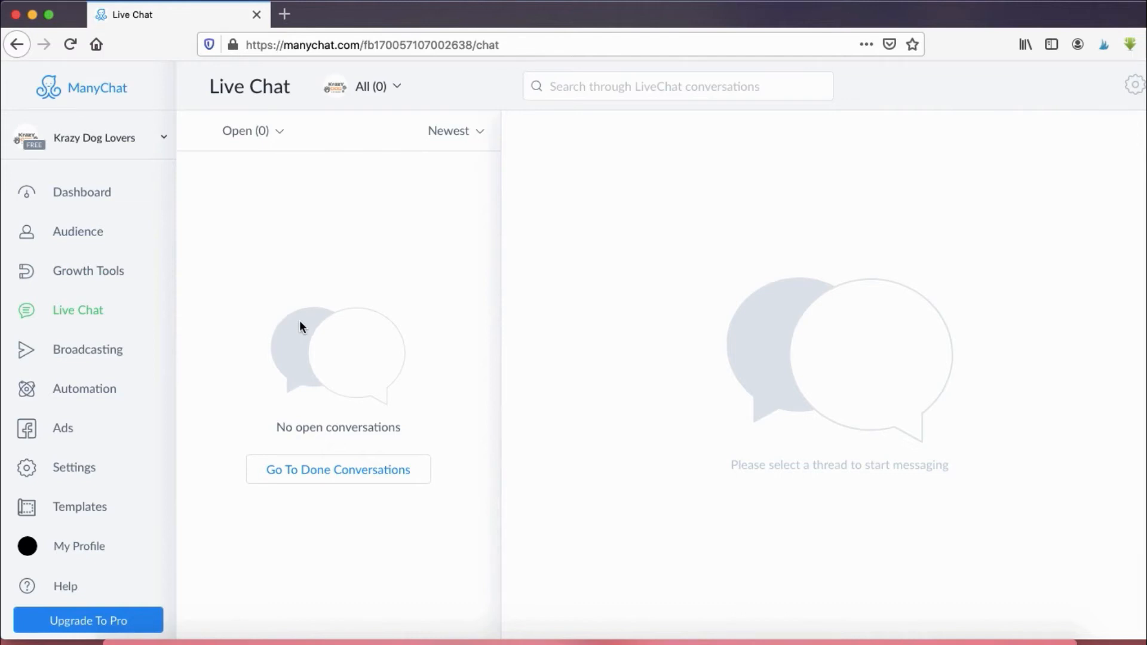
pyautogui.moveTo(351, 512)
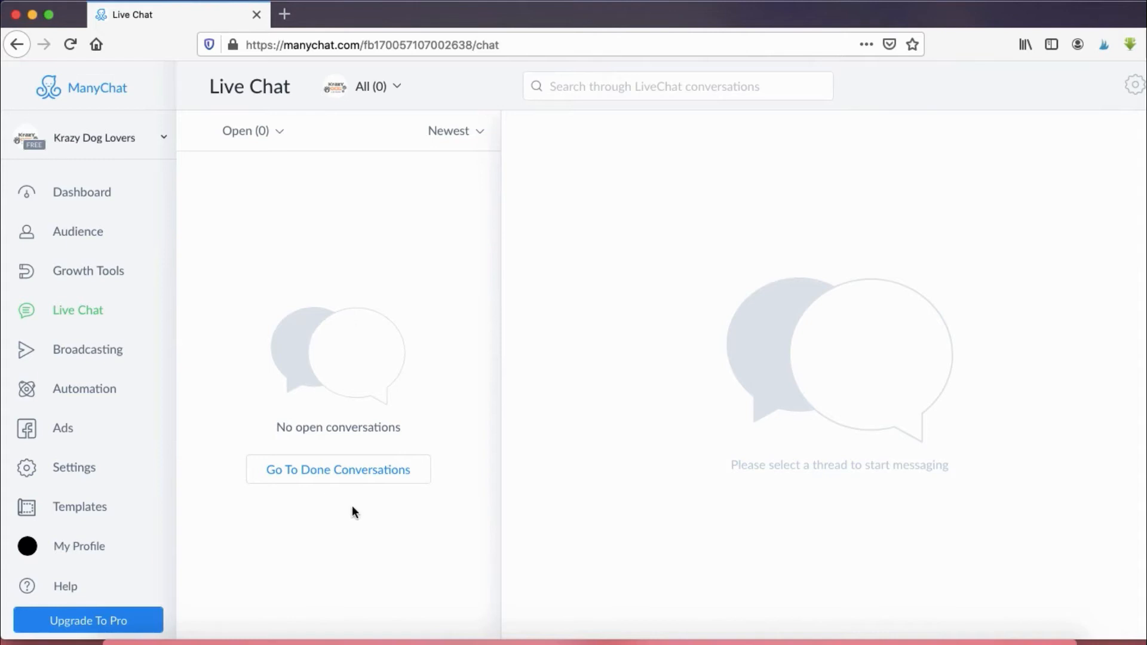
# - View the empty Broadcasts history, then the Automation Flows list with Default Reply
pyautogui.click(87, 349)
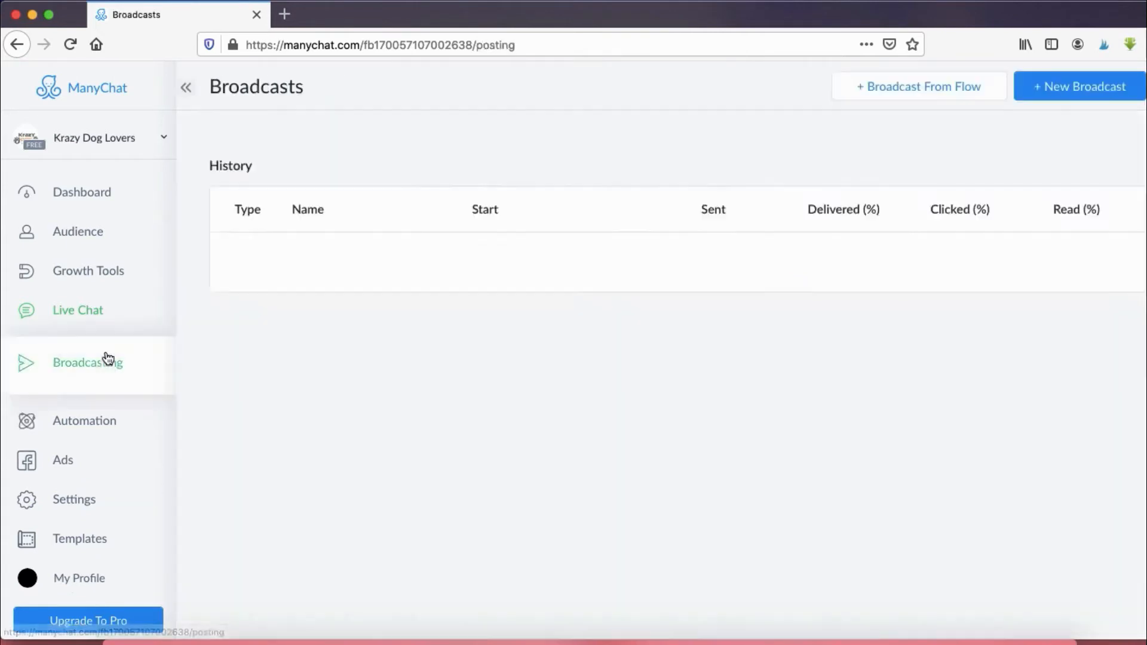
pyautogui.click(87, 361)
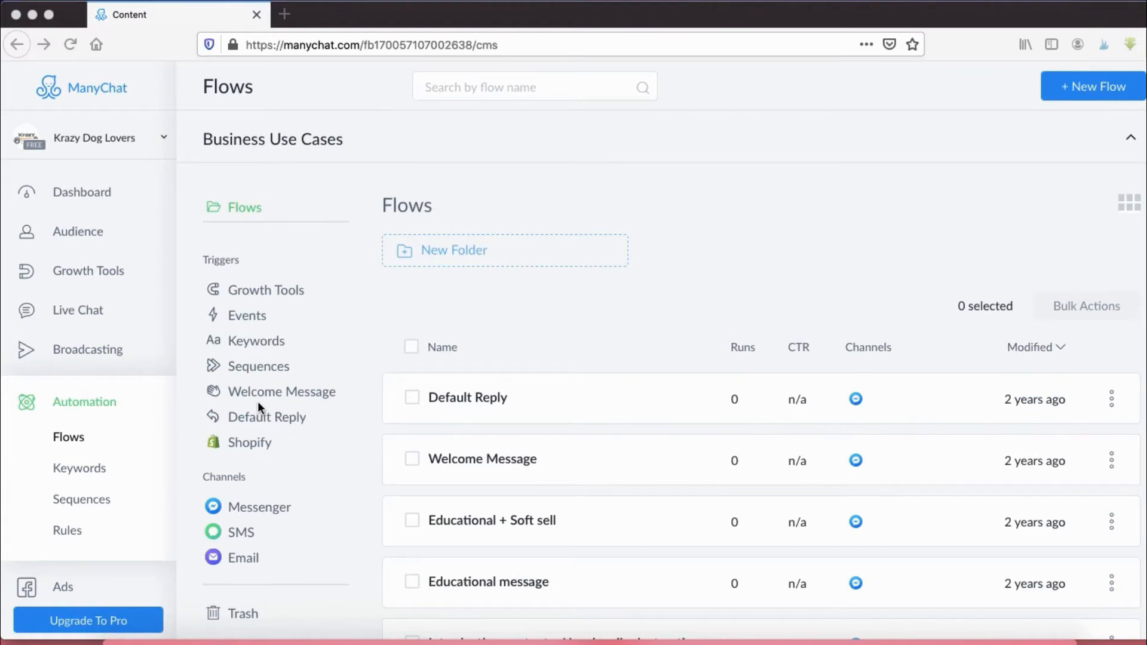
# - Show the empty Welcome Message trigger folder in the Flows library
pyautogui.click(281, 391)
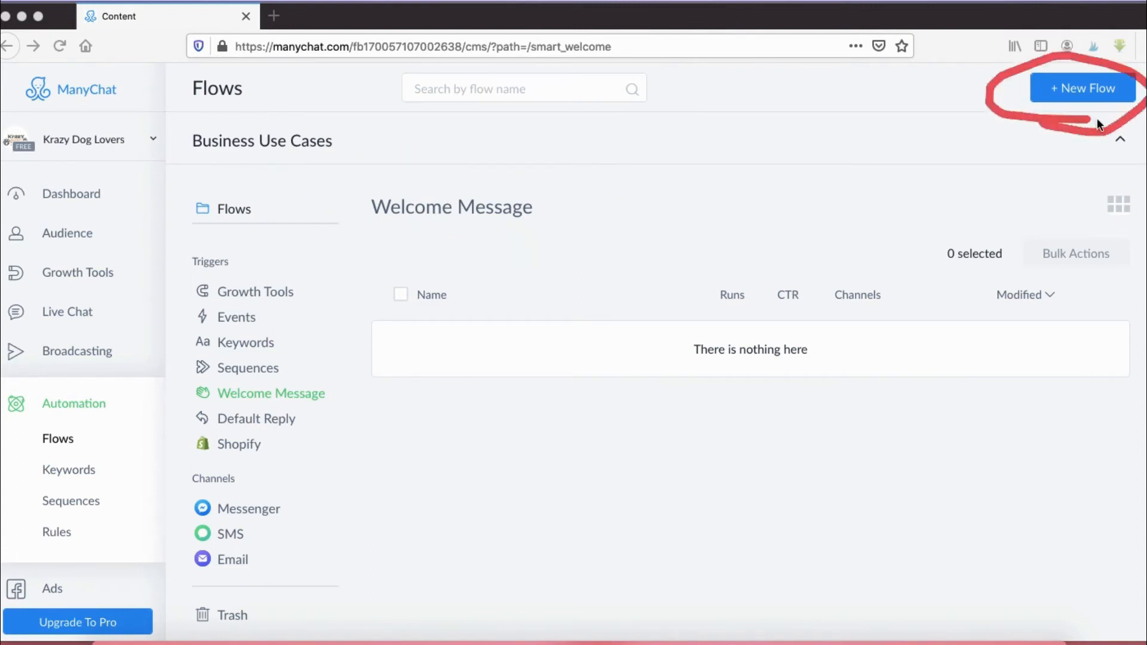
# - Create a new flow named 'Welcome message test' and land in its editor
pyautogui.click(1082, 87)
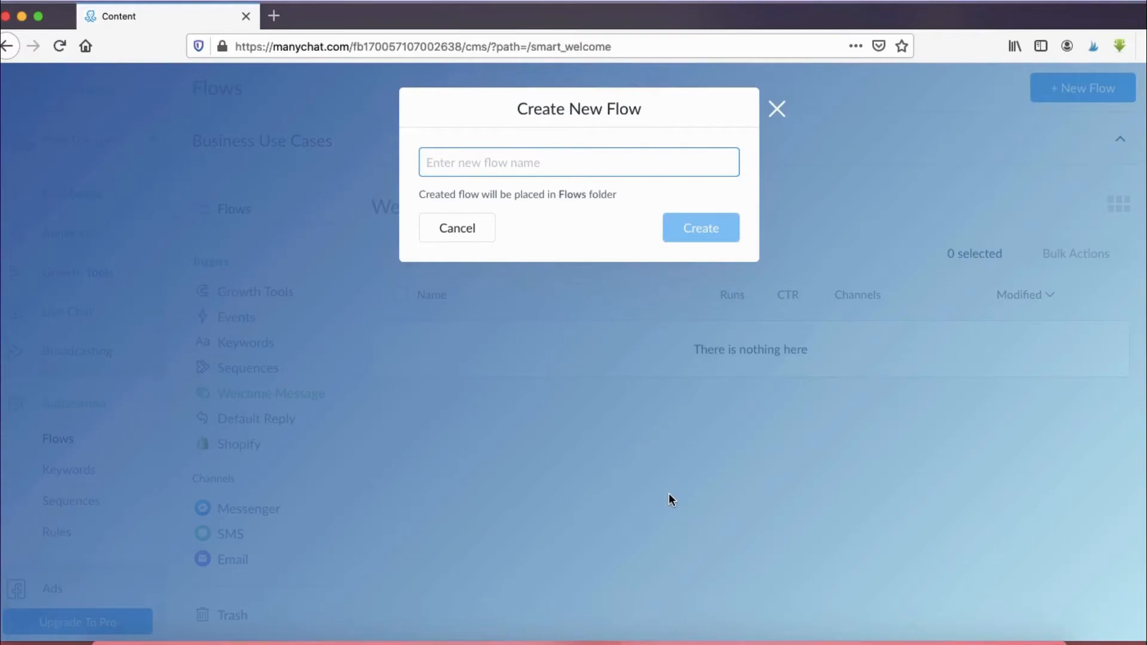
pyautogui.write('Welcome message')
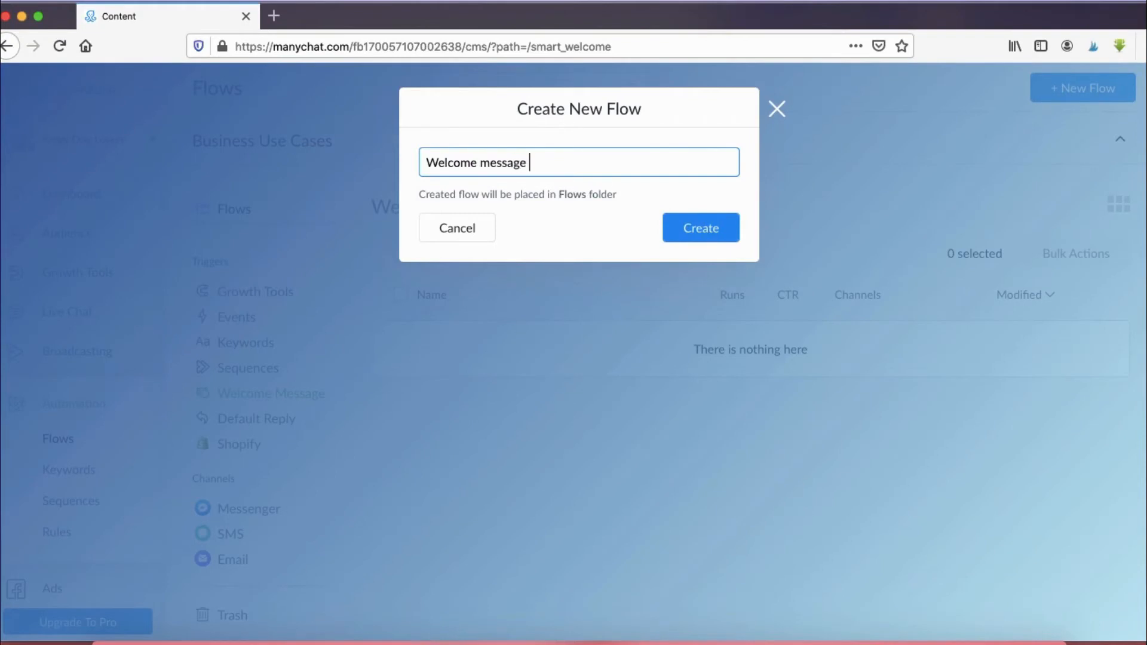
pyautogui.click(699, 227)
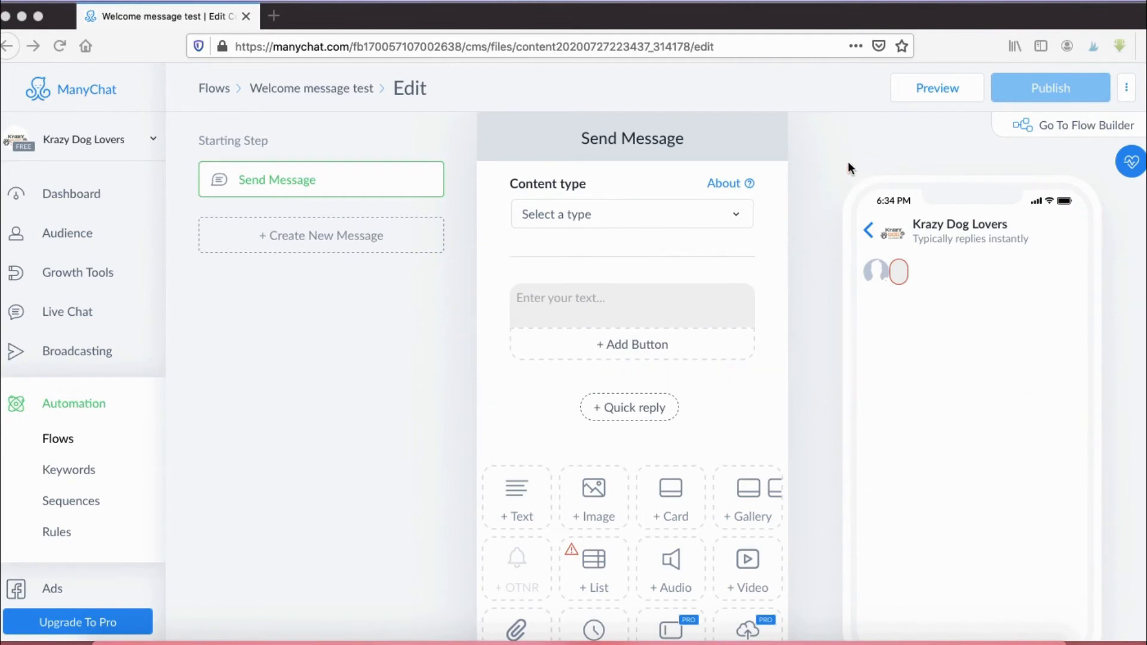
# - Write the first message: 'Hey there! Would you like to be subscribed to our Facebook Messenger?' for discounts and promotions
pyautogui.click(630, 305)
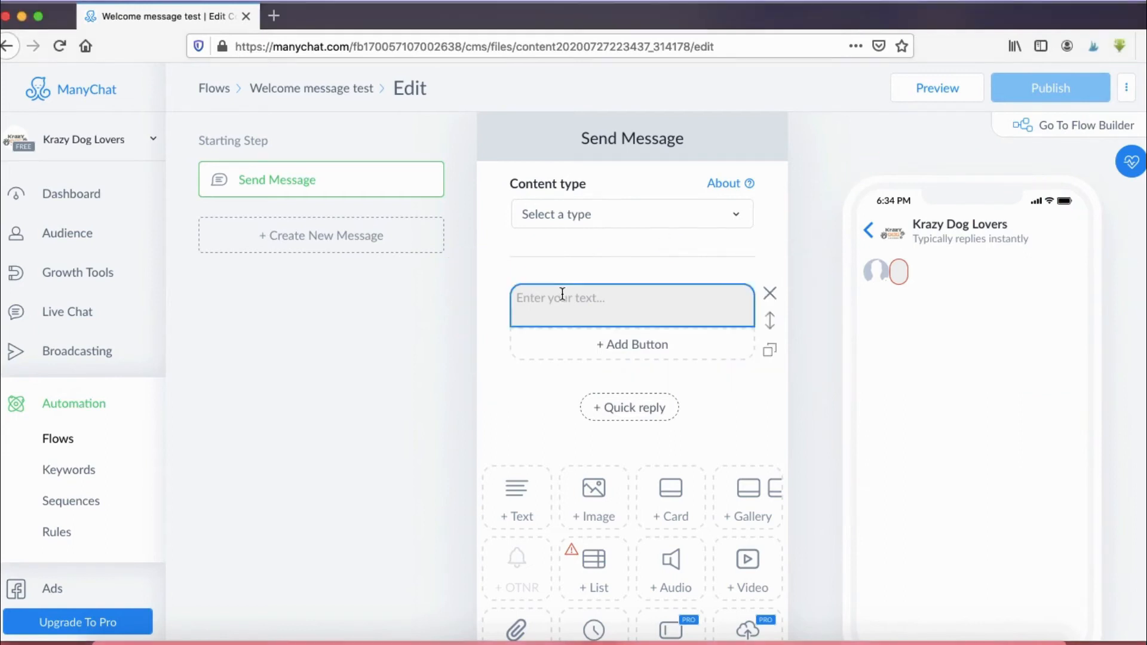
pyautogui.write('Hey there! Would you like to be subscribed to our Facebook Messenger? You will receive notifications for discounts and special promotions.')
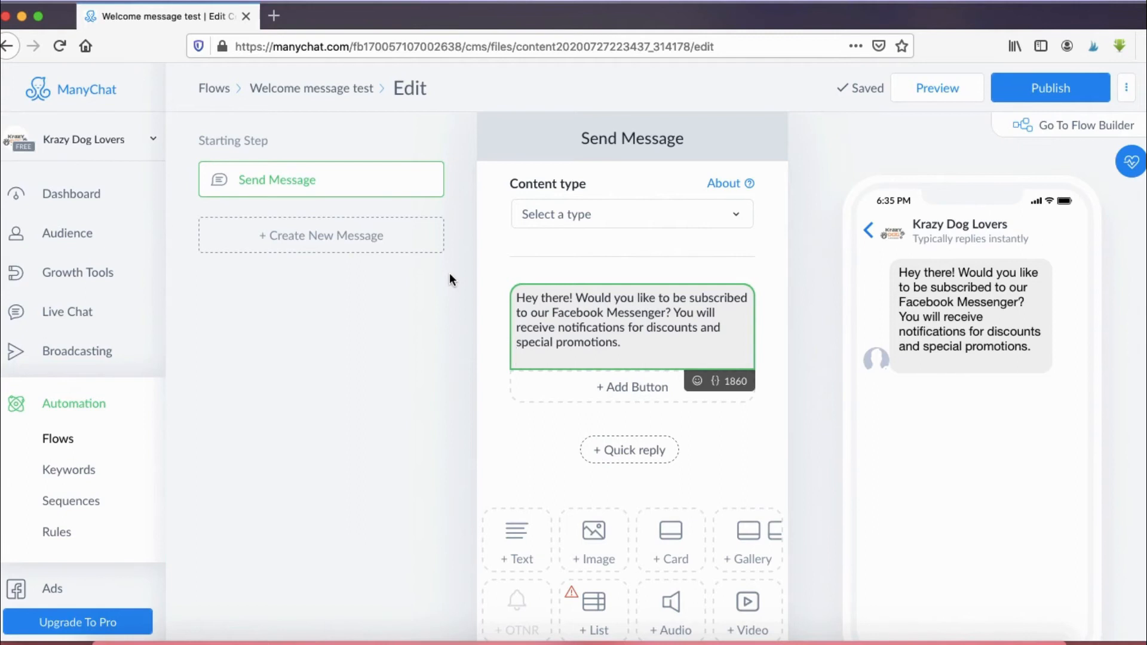
pyautogui.click(516, 358)
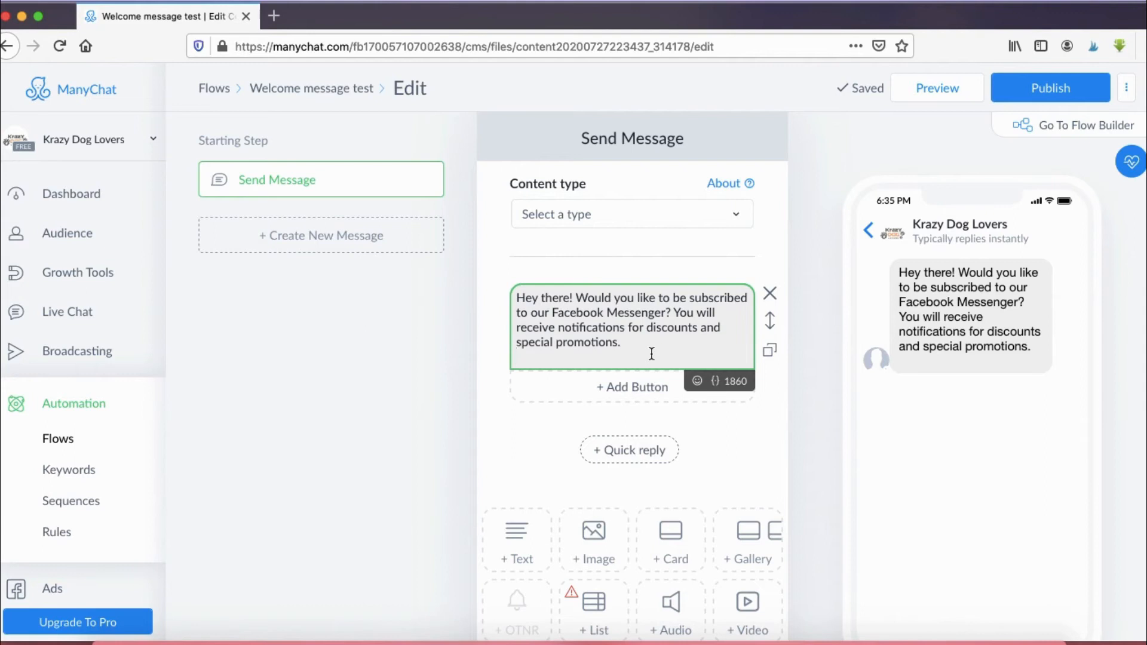
pyautogui.click(520, 357)
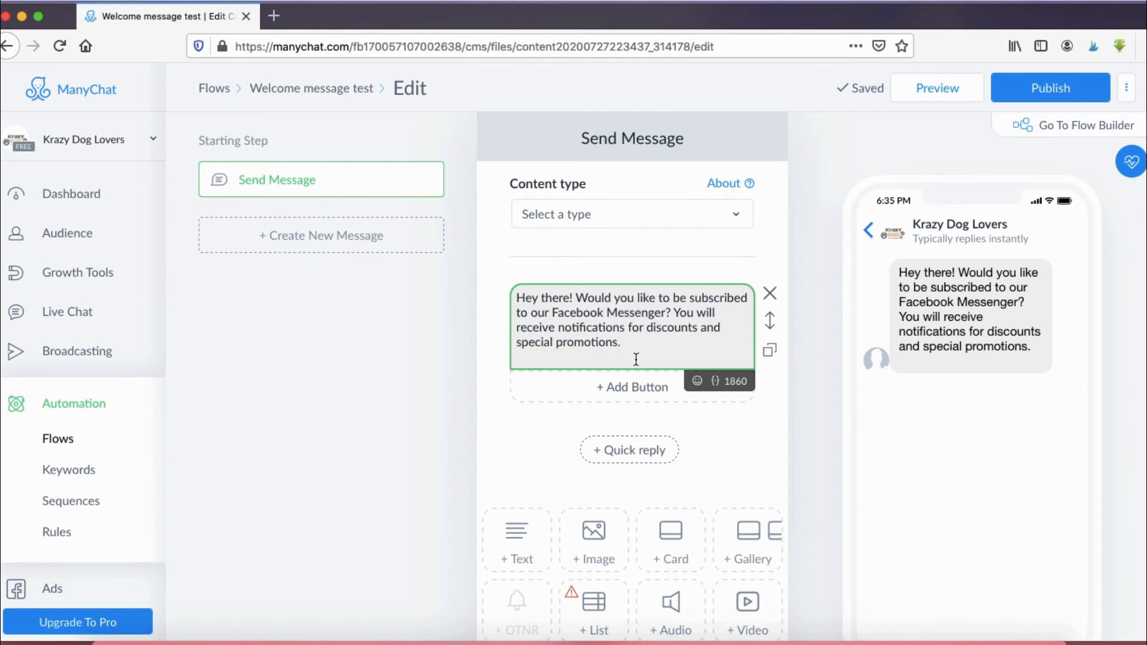
pyautogui.moveTo(819, 464)
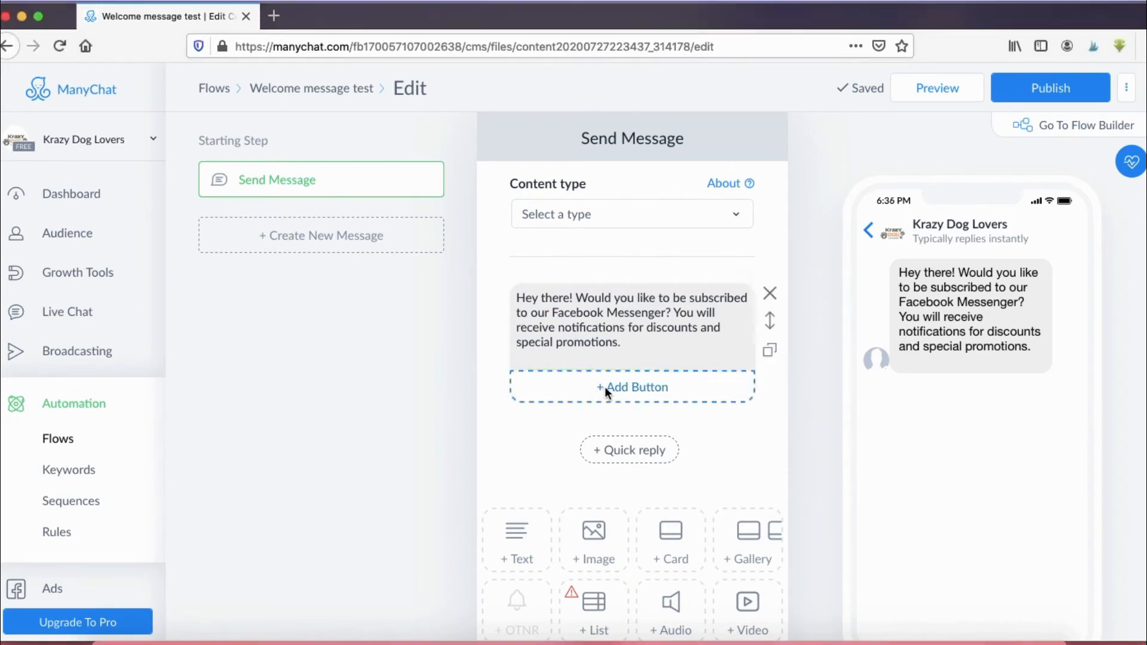
# - Add a 'Yes!' button to the subscription question
pyautogui.click(631, 387)
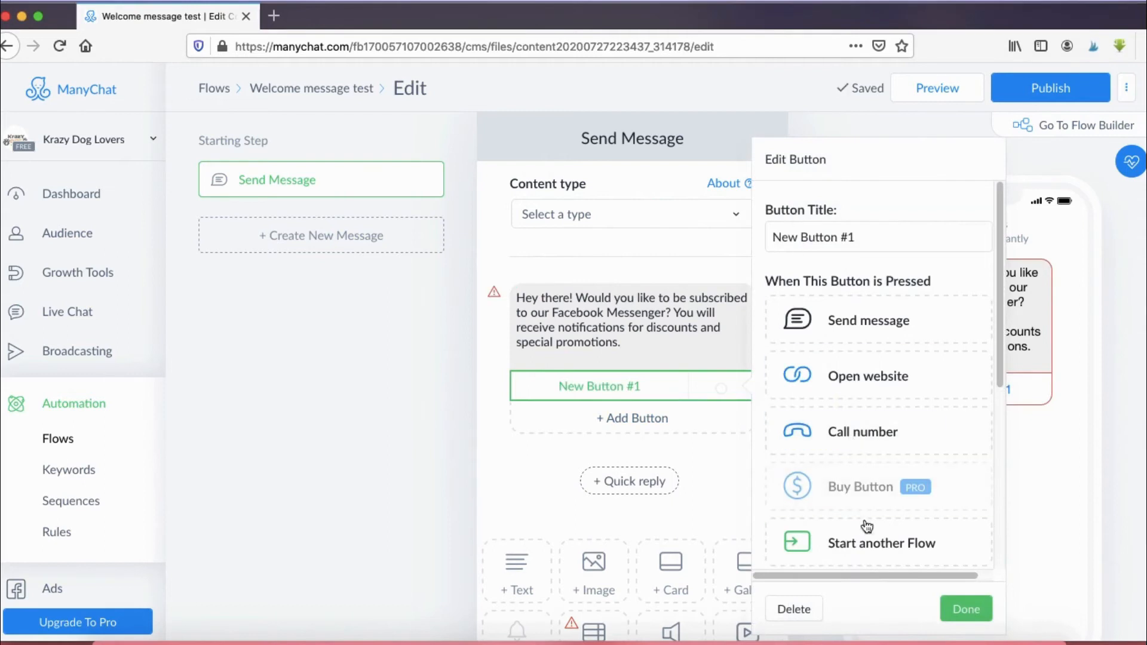
pyautogui.scroll(-3)
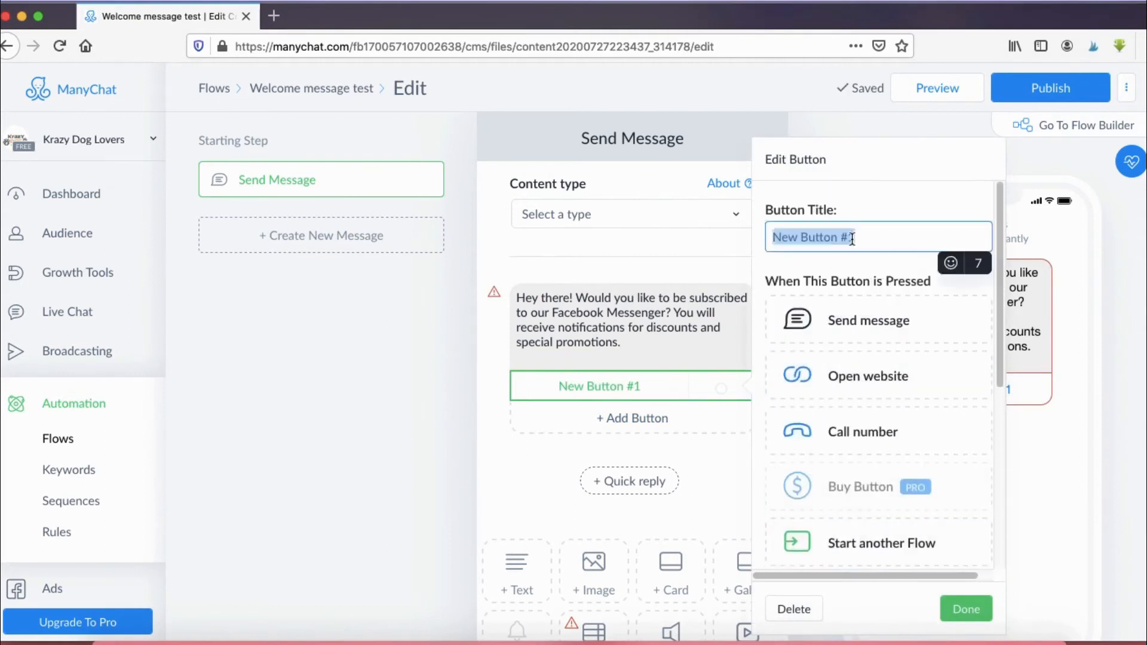
pyautogui.write('Yes!')
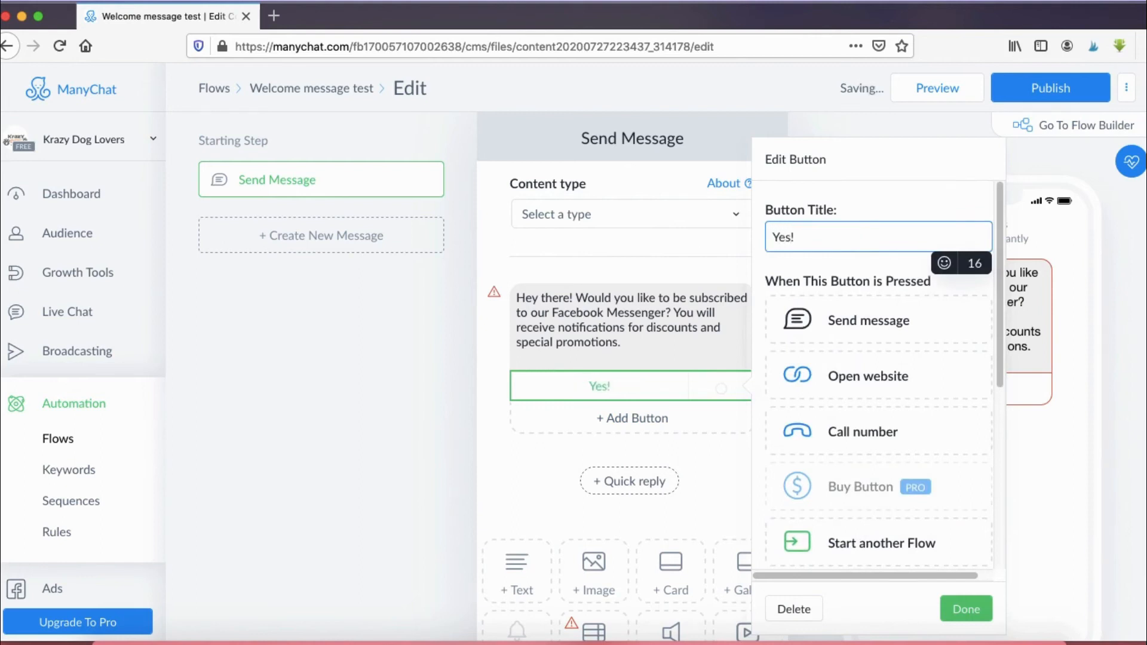
pyautogui.scroll(-3)
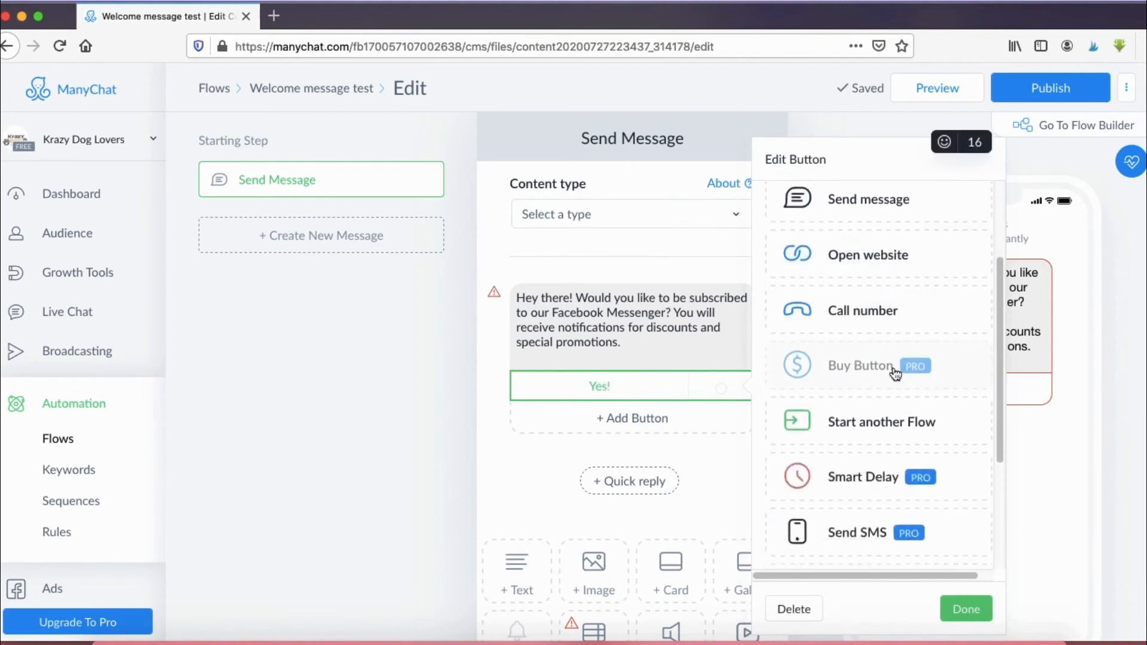
pyautogui.scroll(-3)
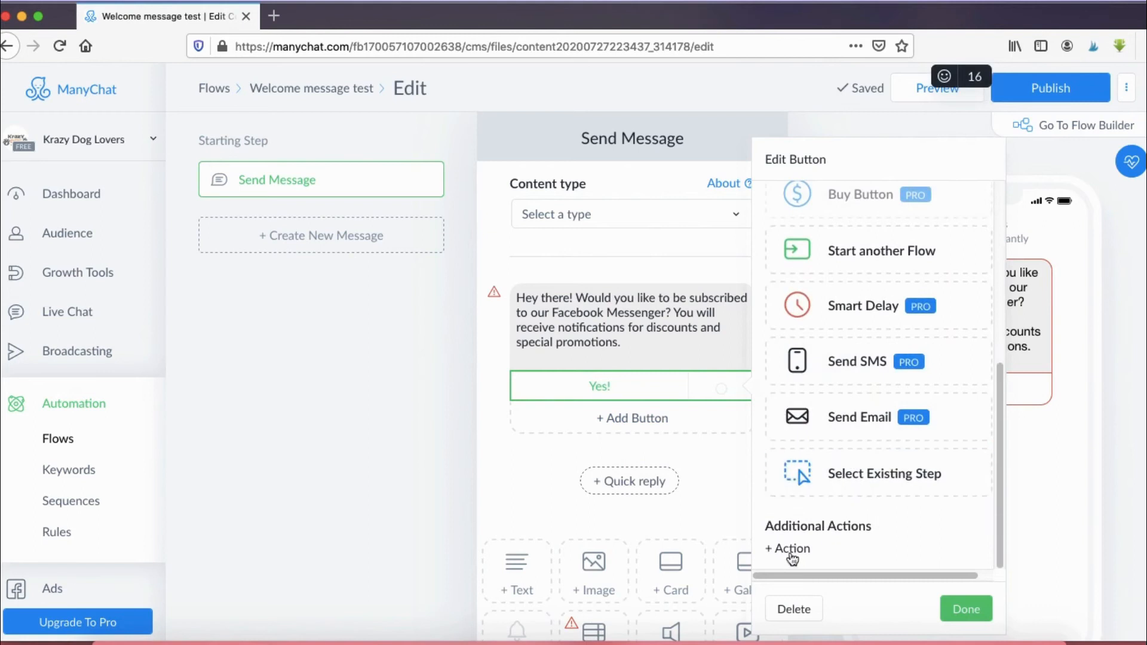
pyautogui.click(786, 549)
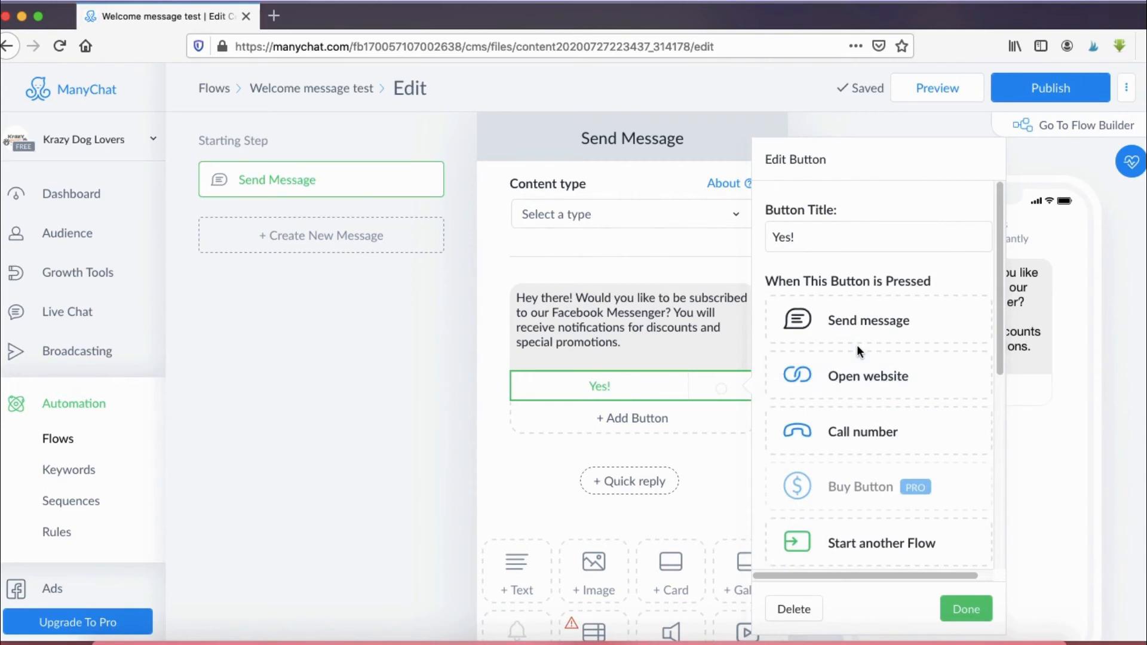
pyautogui.moveTo(887, 350)
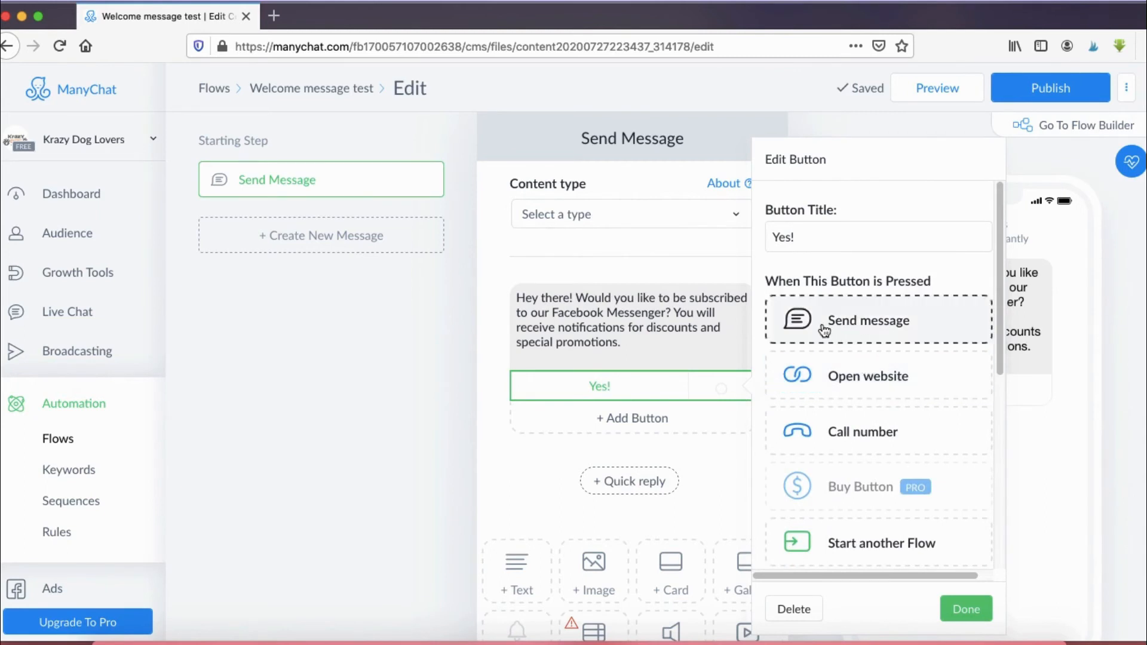
# - Link the Yes! button to a new Send Message #1 step and start editing it
pyautogui.click(867, 320)
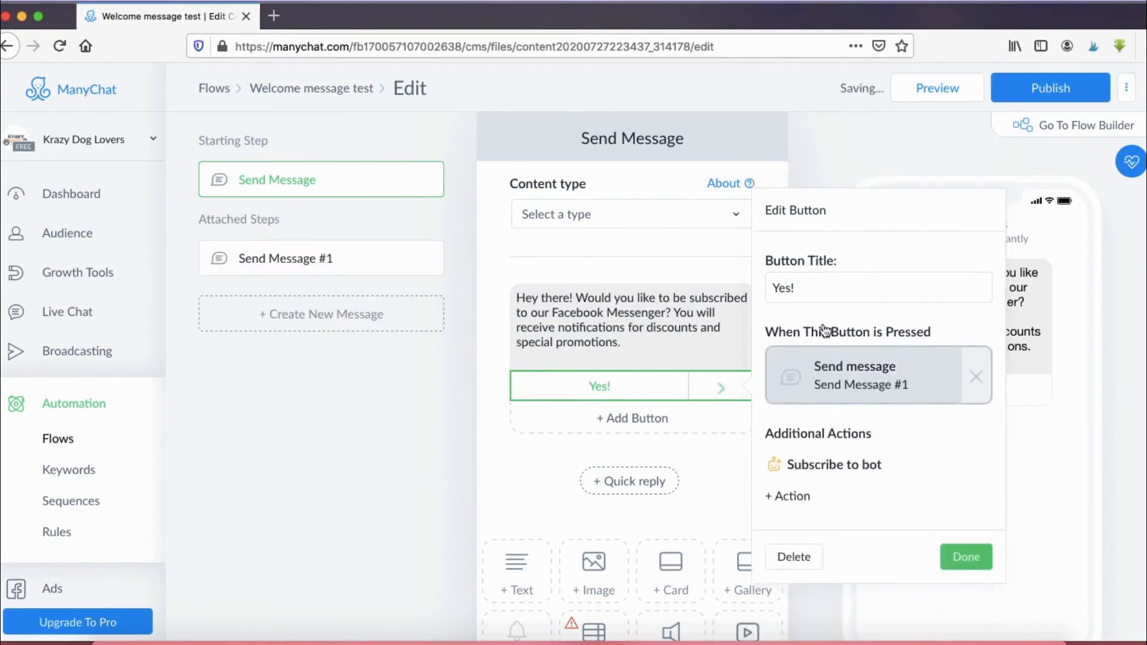
pyautogui.click(965, 556)
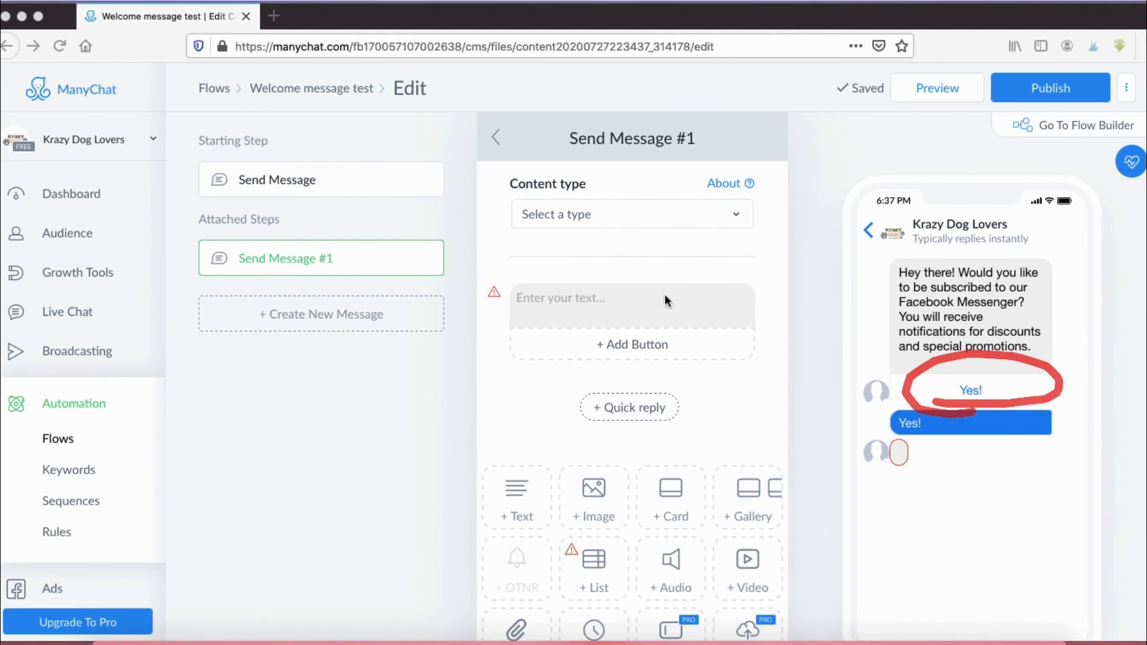
pyautogui.click(600, 301)
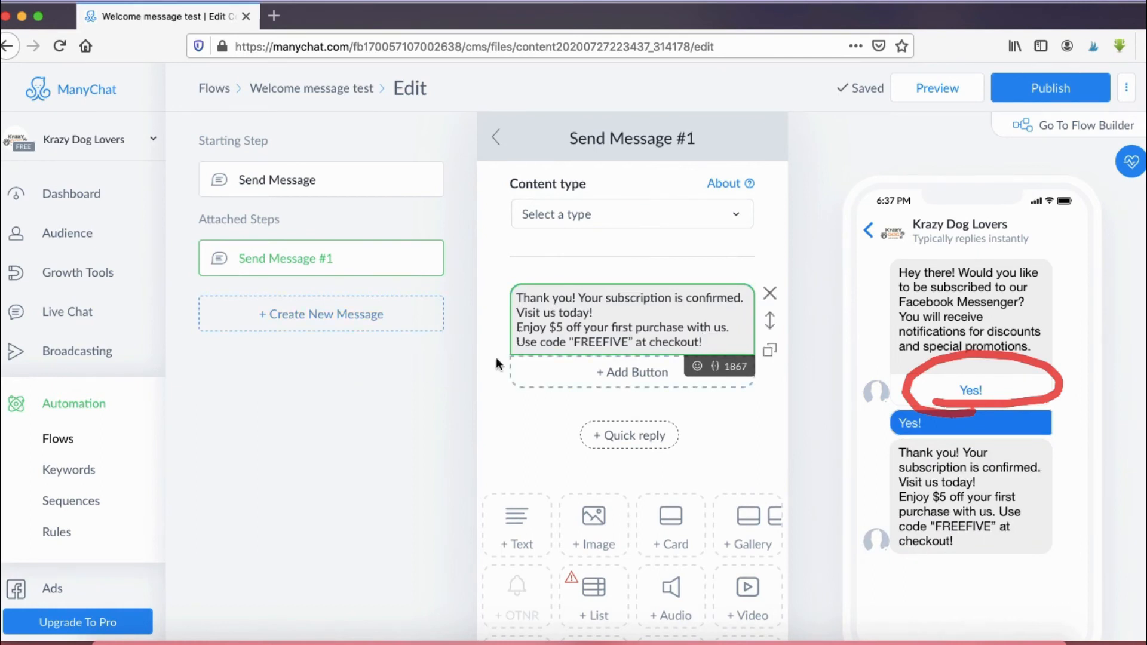
pyautogui.click(627, 341)
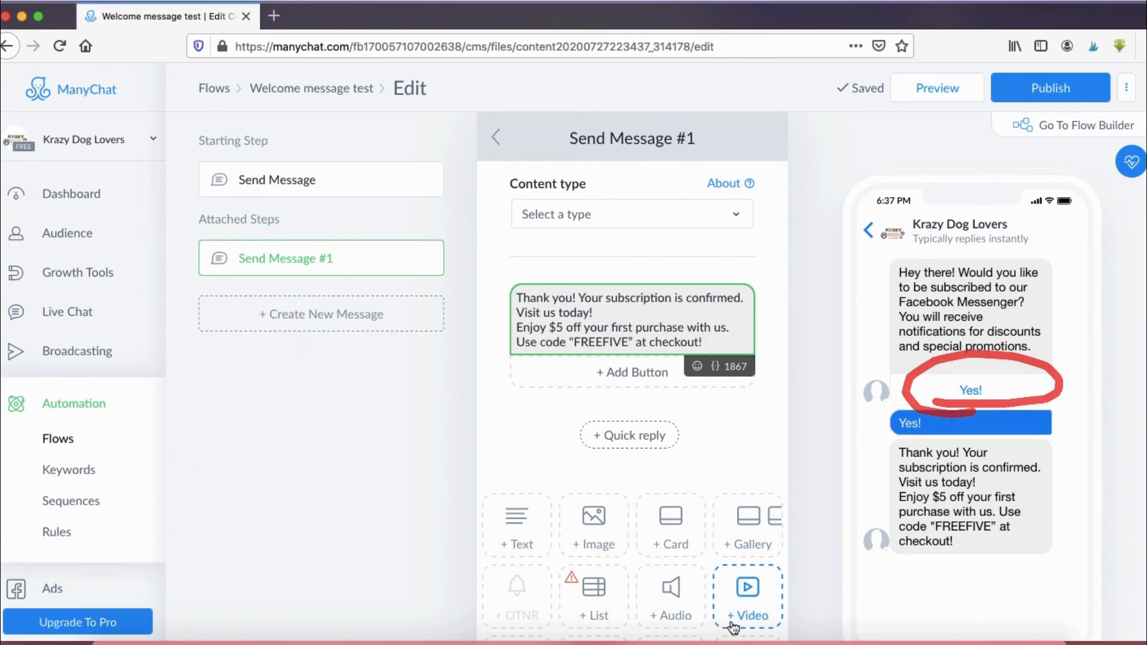
pyautogui.click(704, 341)
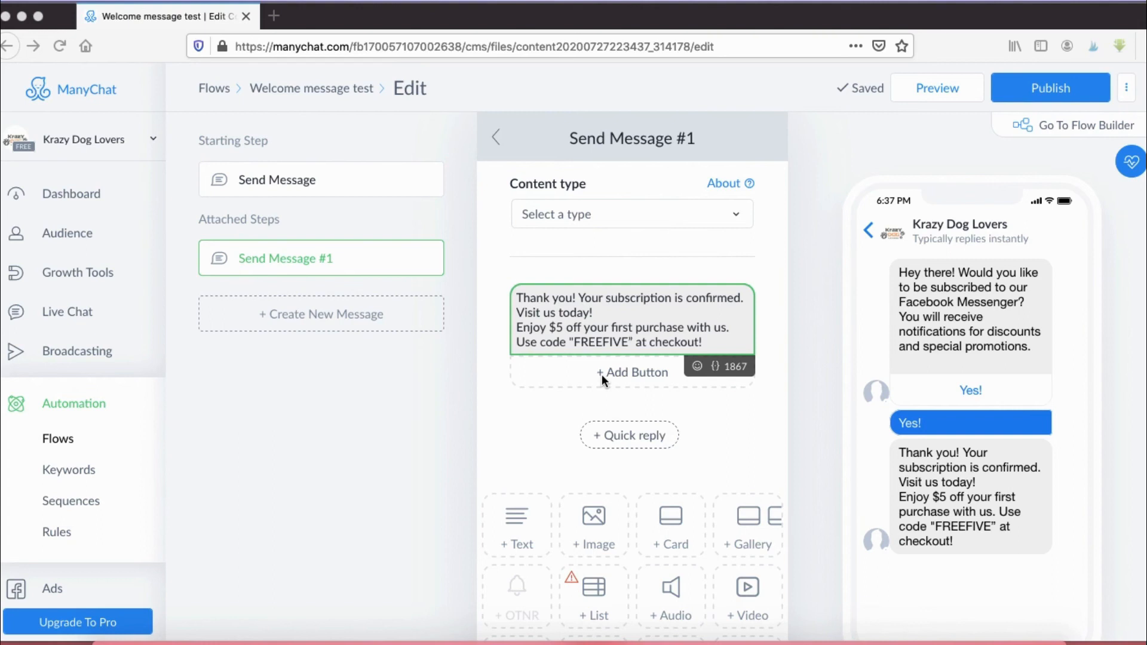
pyautogui.moveTo(533, 384)
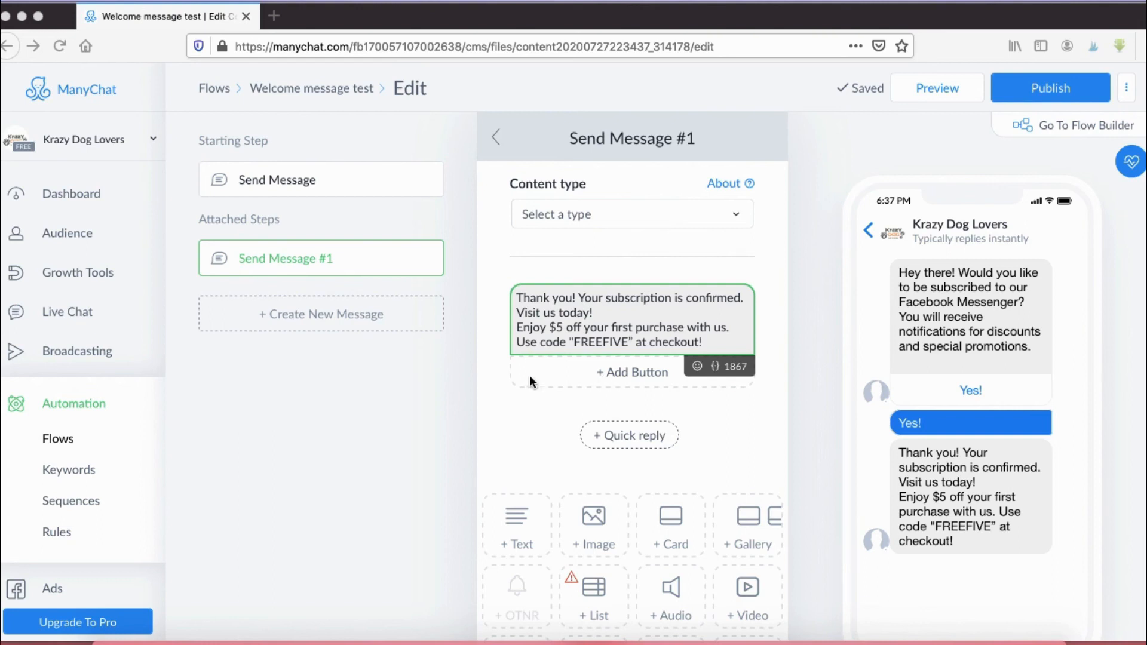
# - Add a 'VISIT US NOW' button beneath the subscription confirmation message
pyautogui.click(629, 320)
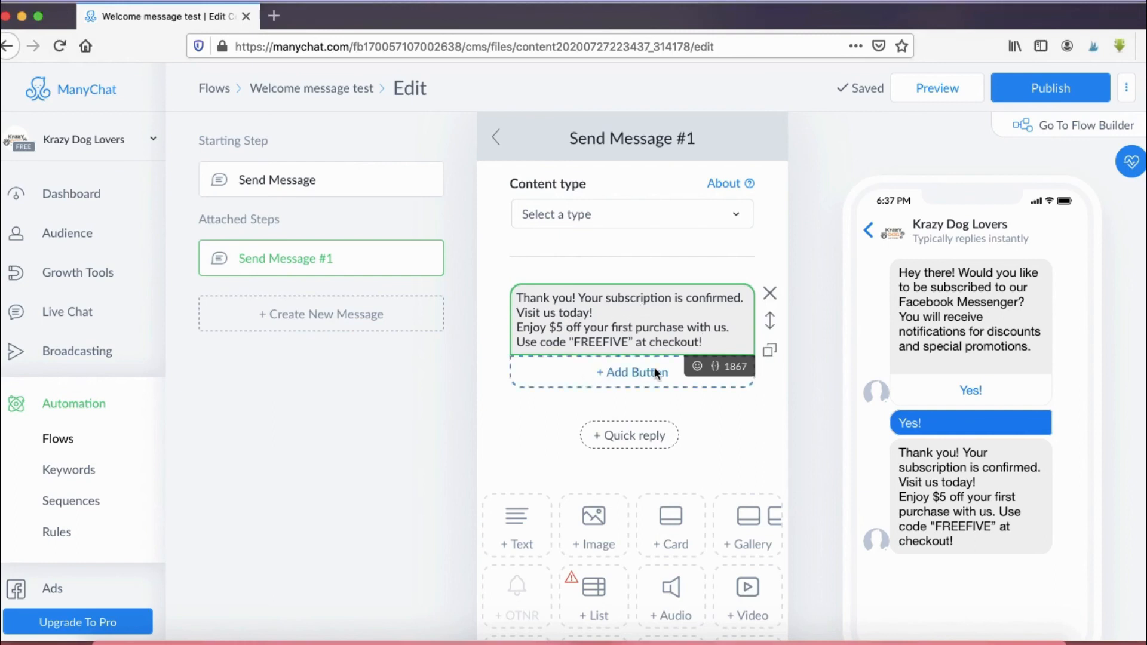
pyautogui.click(630, 373)
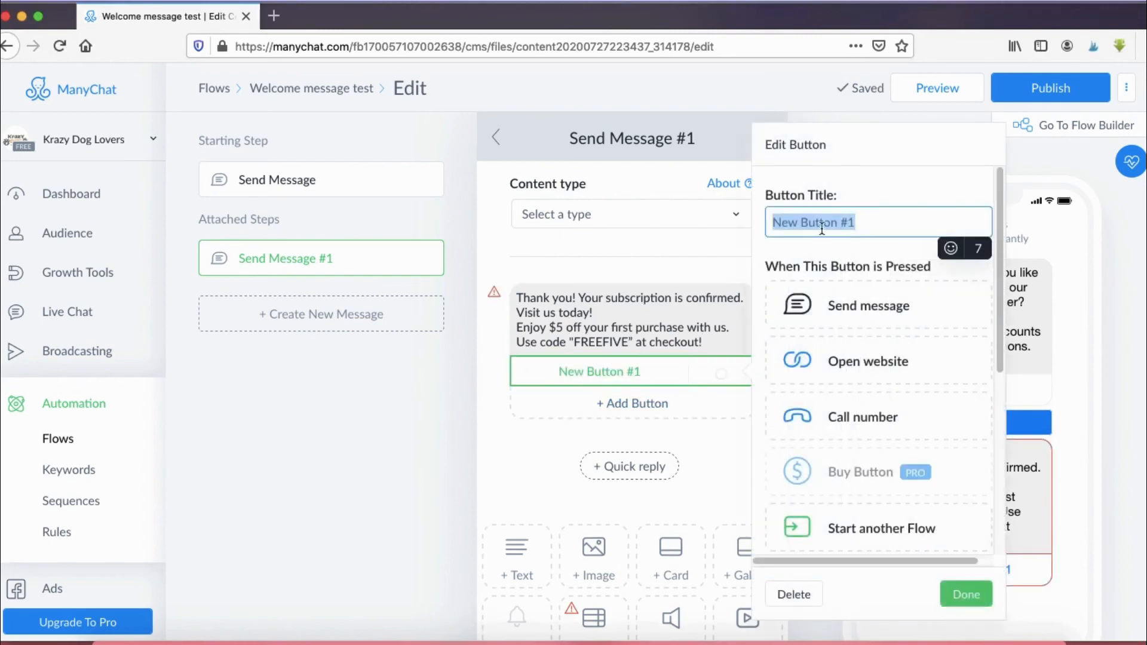
pyautogui.write('VISIT US NOW')
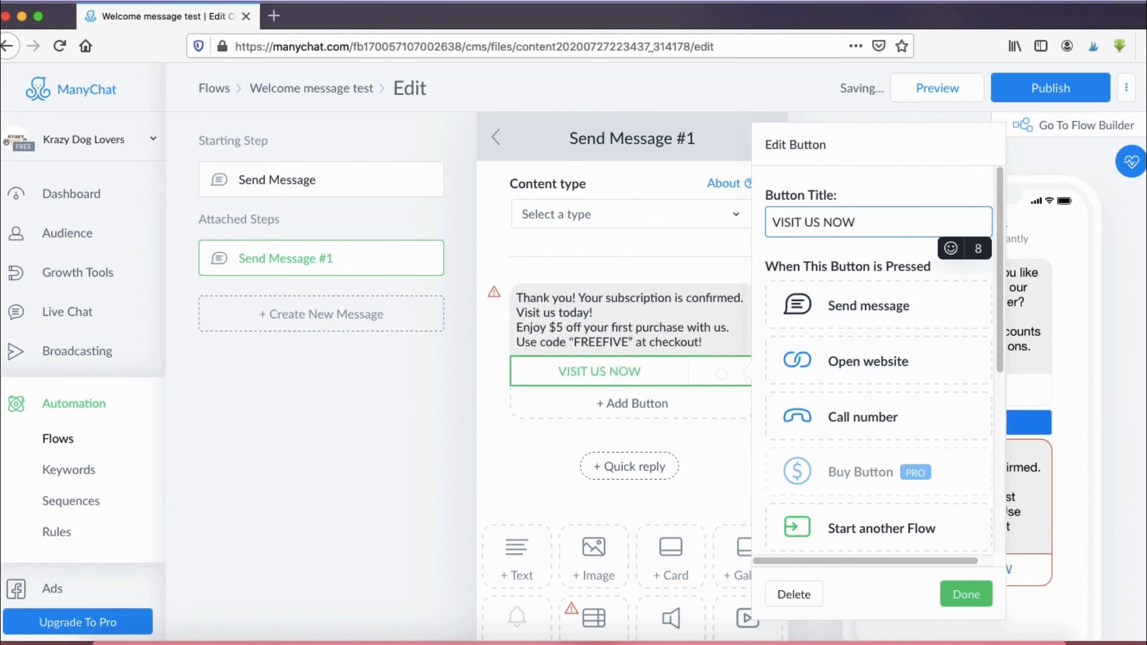
pyautogui.click(868, 361)
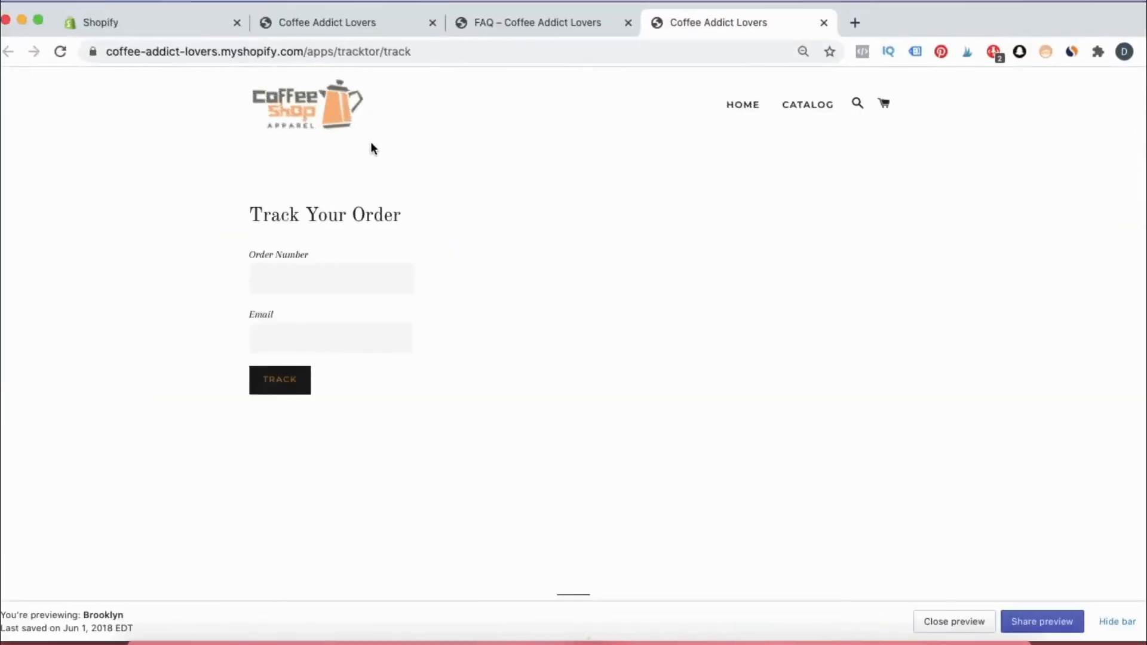
pyautogui.moveTo(246, 118)
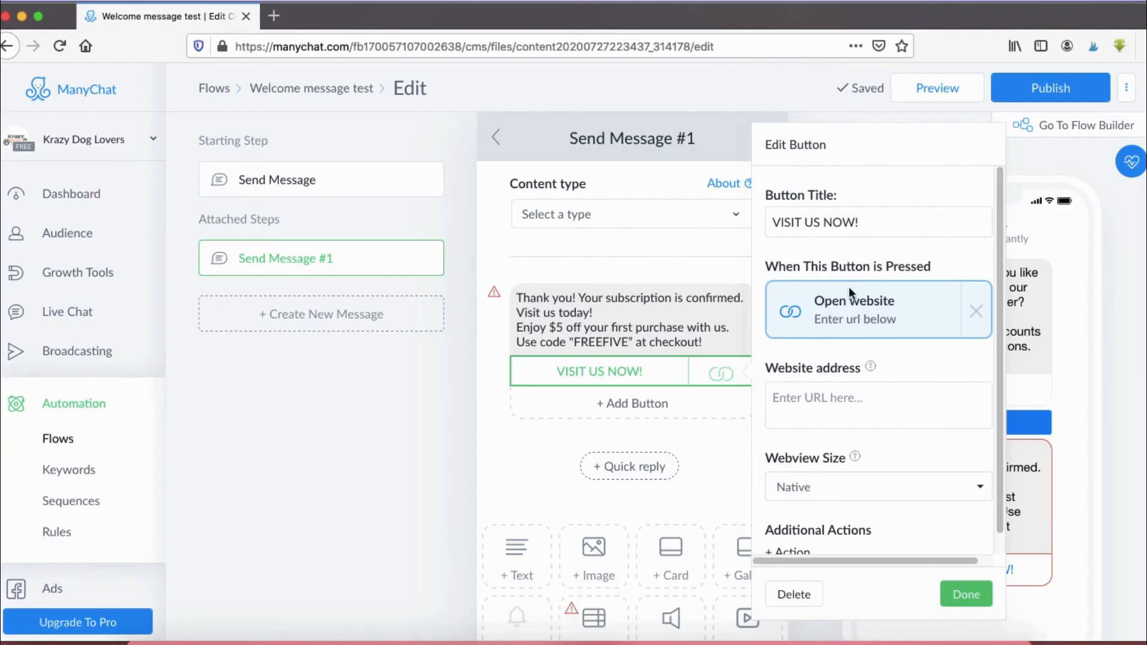
pyautogui.write('https://coffee-addict-lovers.myshopify.com/')
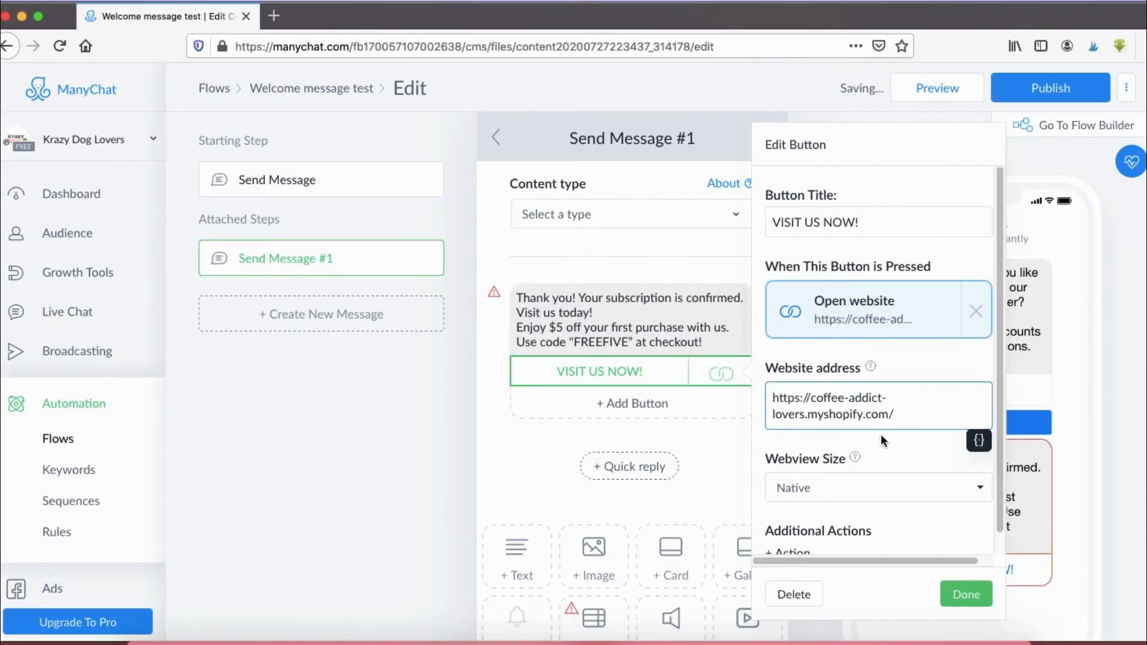
pyautogui.click(965, 594)
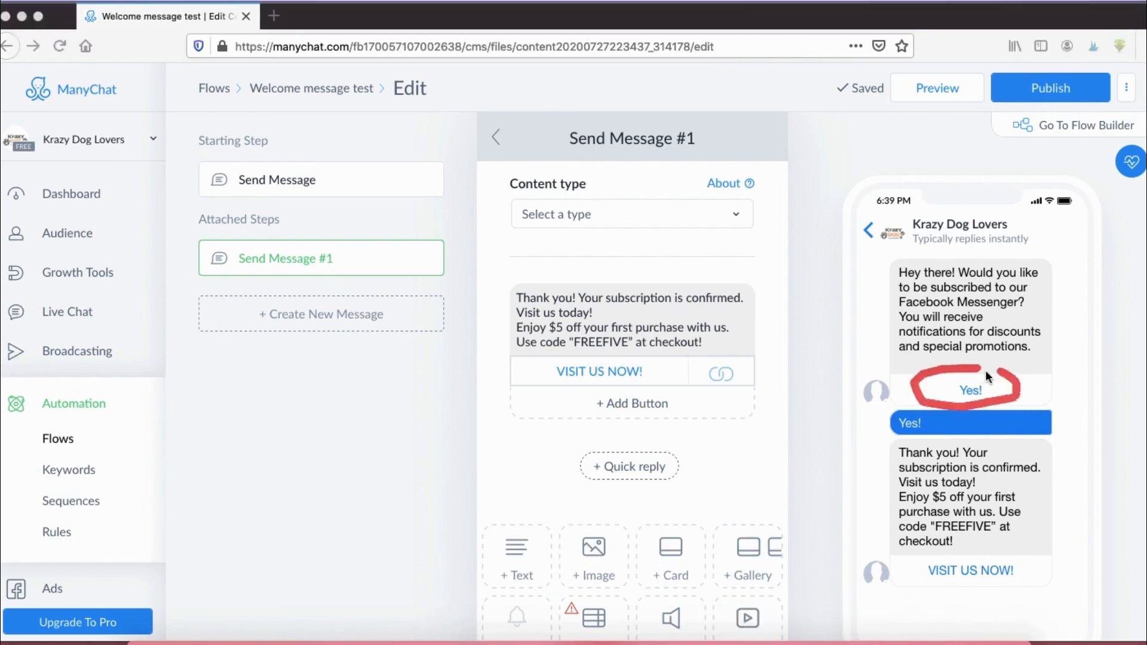
pyautogui.moveTo(996, 293)
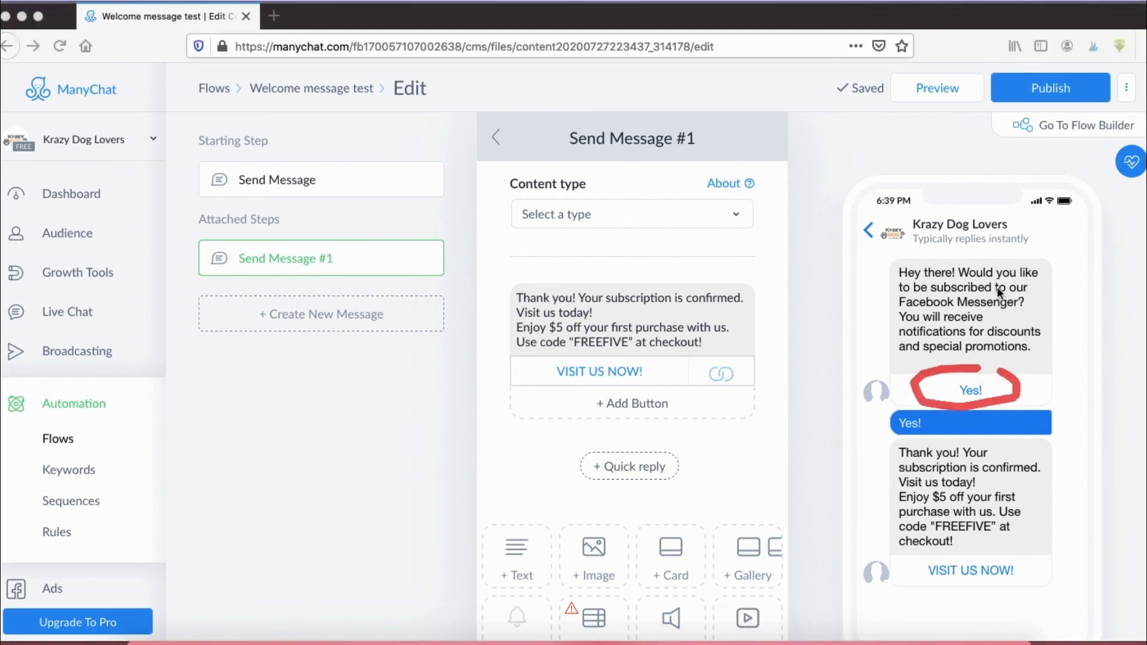
pyautogui.moveTo(947, 314)
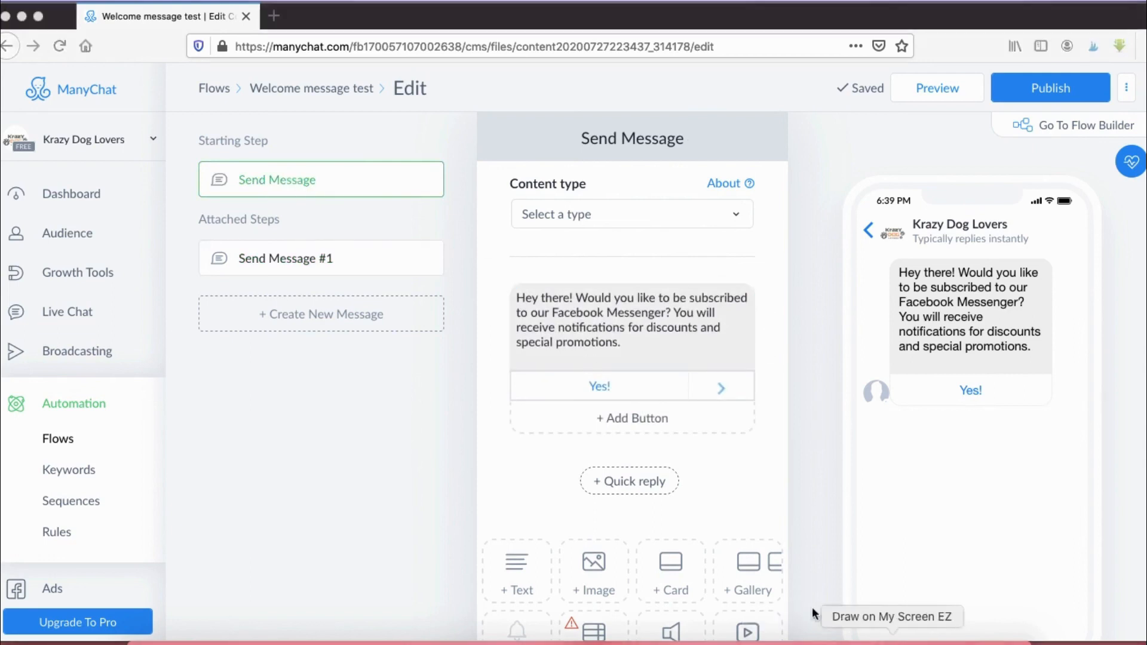
pyautogui.moveTo(631, 421)
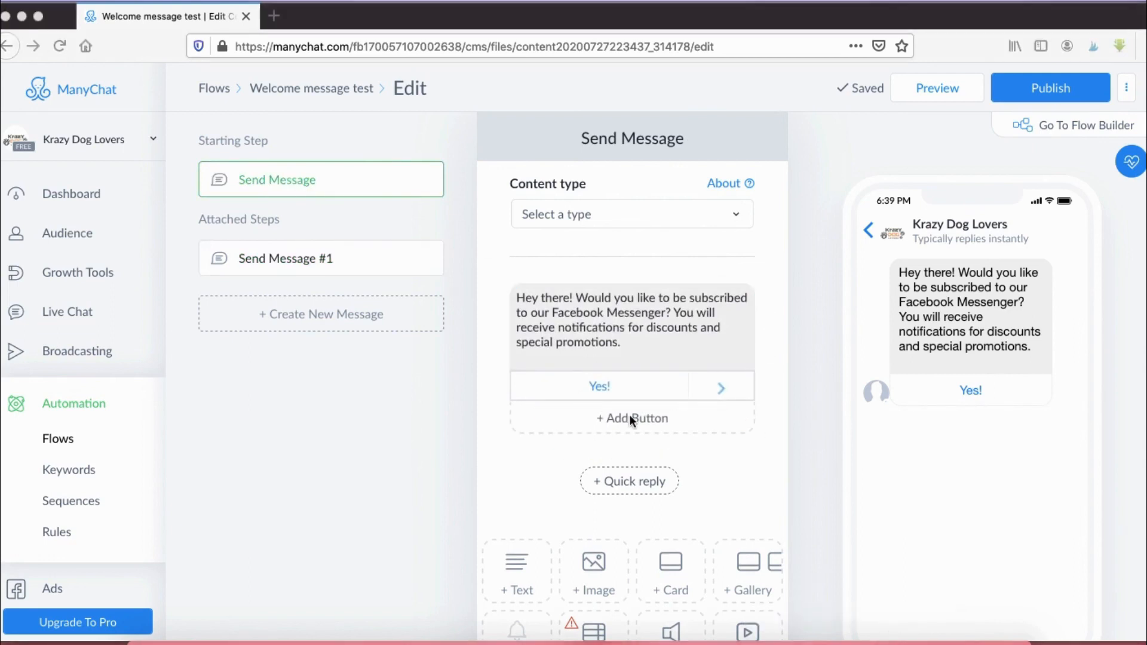
# - Add a second button titled 'No, thank you' to the subscription prompt
pyautogui.click(632, 418)
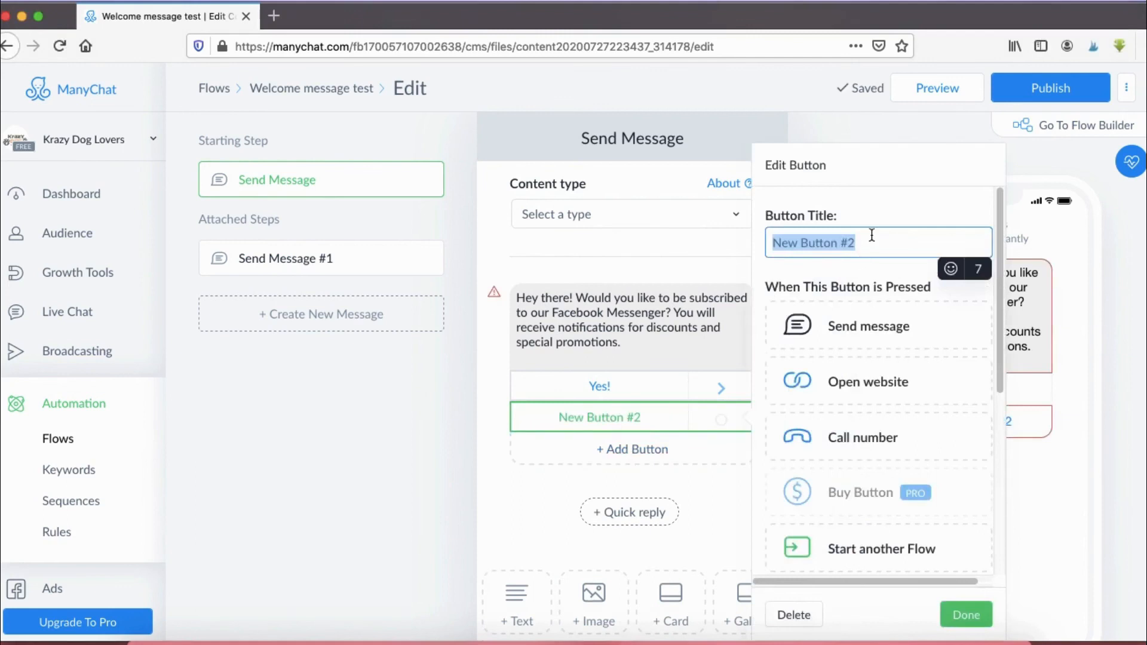
pyautogui.write('N')
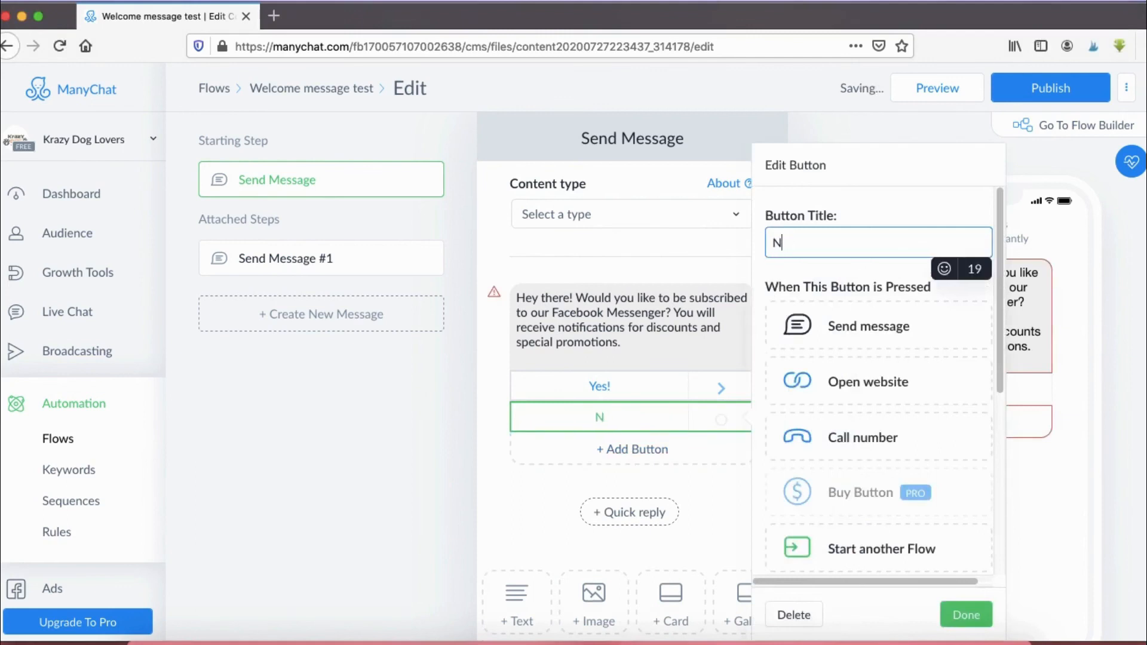
pyautogui.write('o, thank you')
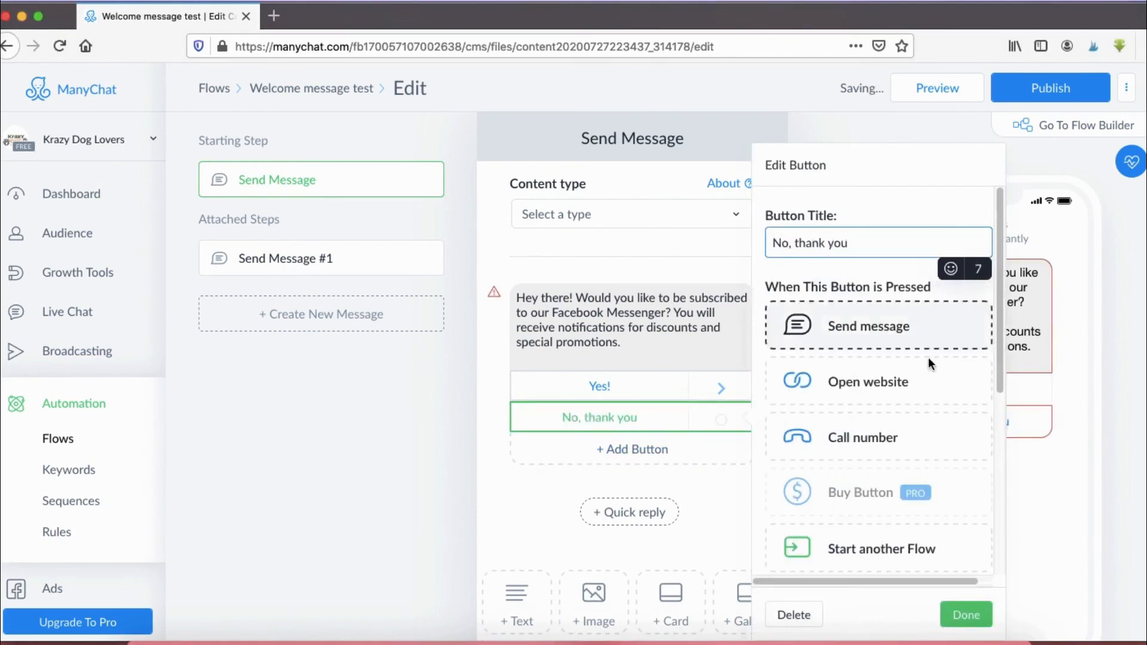
pyautogui.scroll(-3)
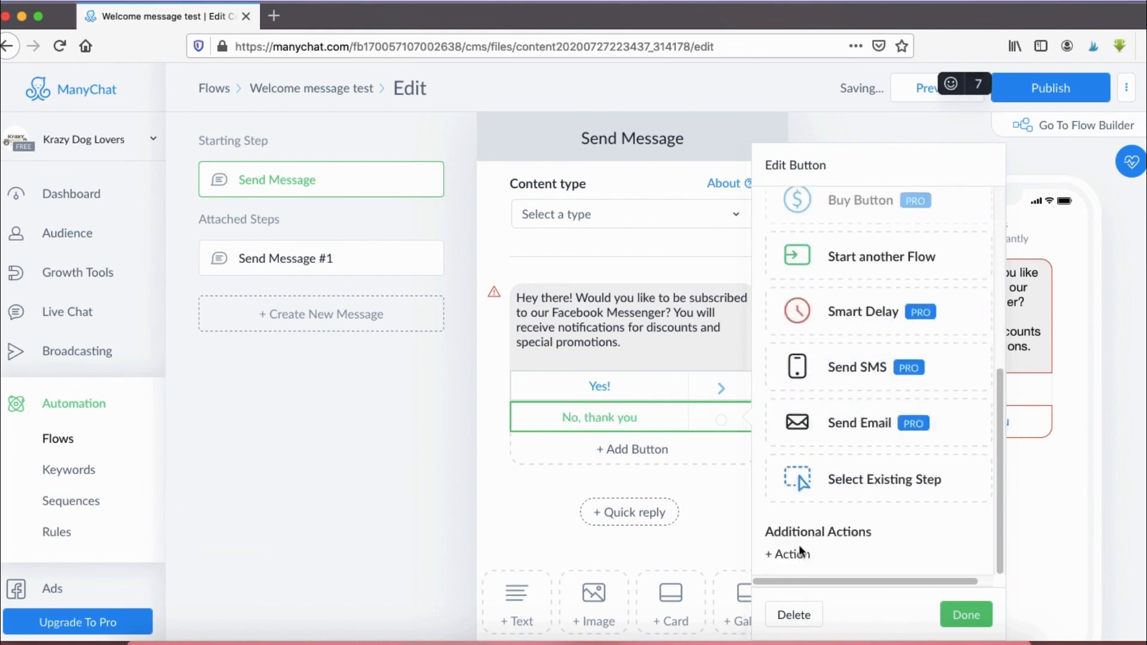
# - Make the 'No, thank you' button trigger a new Send Message #2 step
pyautogui.click(787, 553)
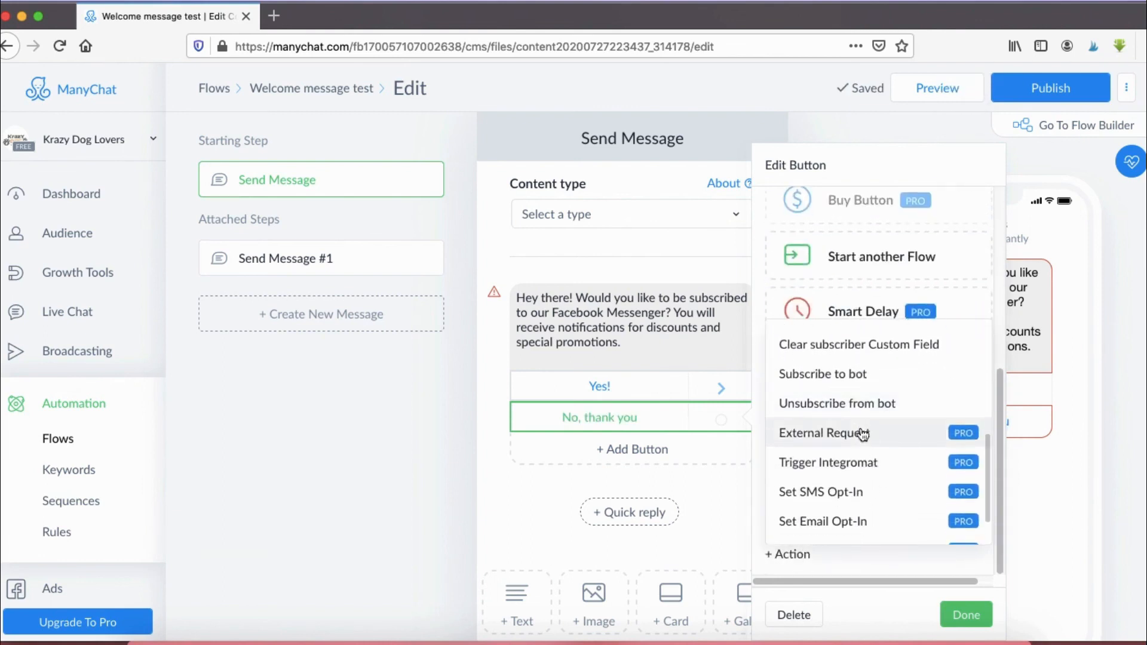
pyautogui.scroll(-3)
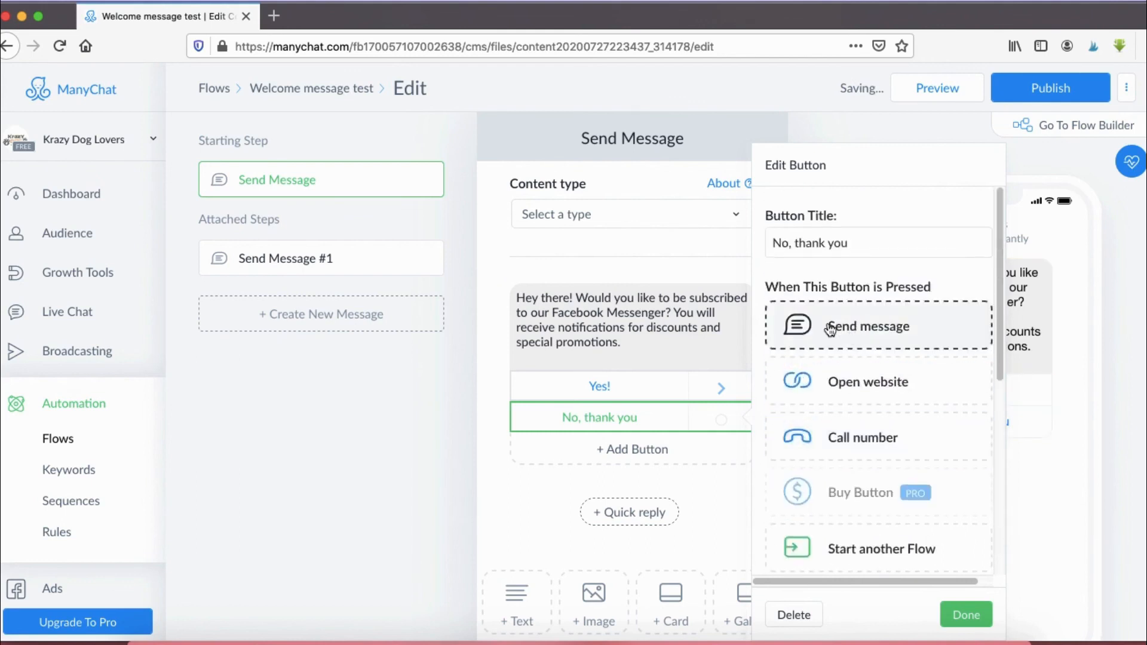
pyautogui.click(867, 326)
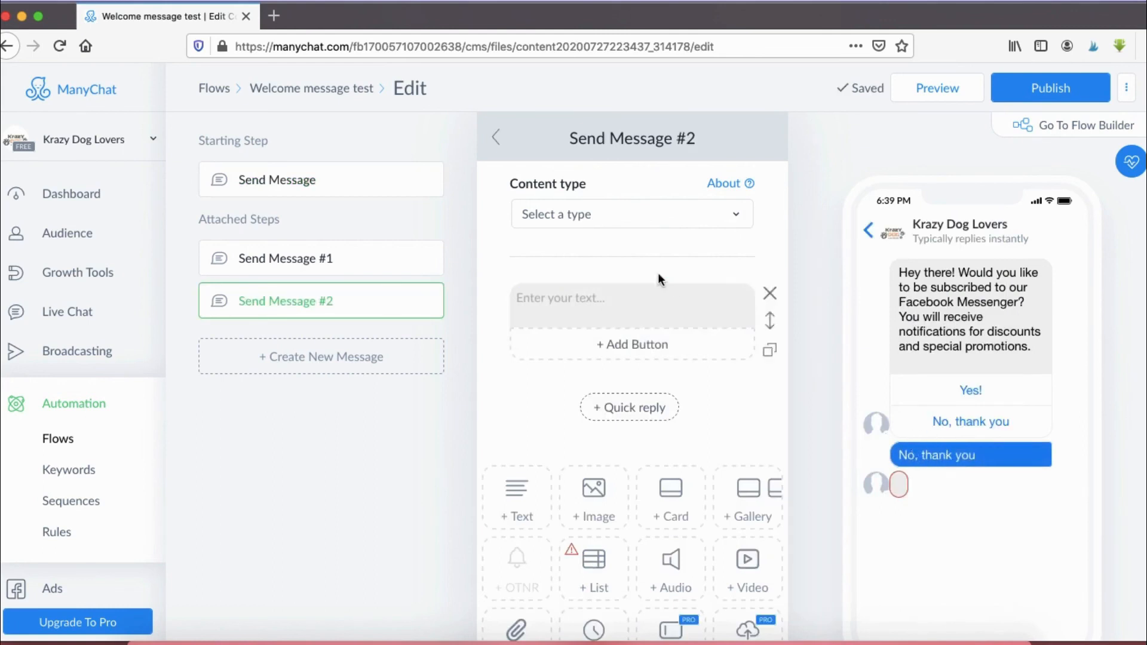
# - Write Send Message #2: 'We are sad to see you leave. You can still visit us anytime at yourwebsite.com'
pyautogui.write('We are sad to see you leave. You can still visit us anytime at yourwebsite.com')
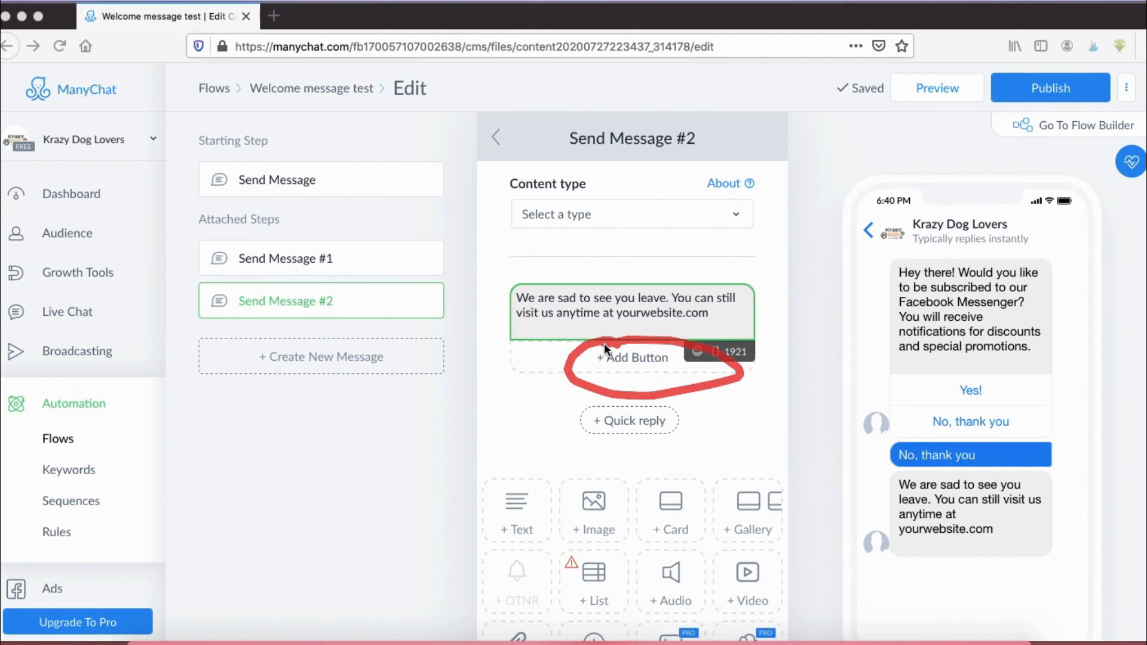
pyautogui.moveTo(804, 327)
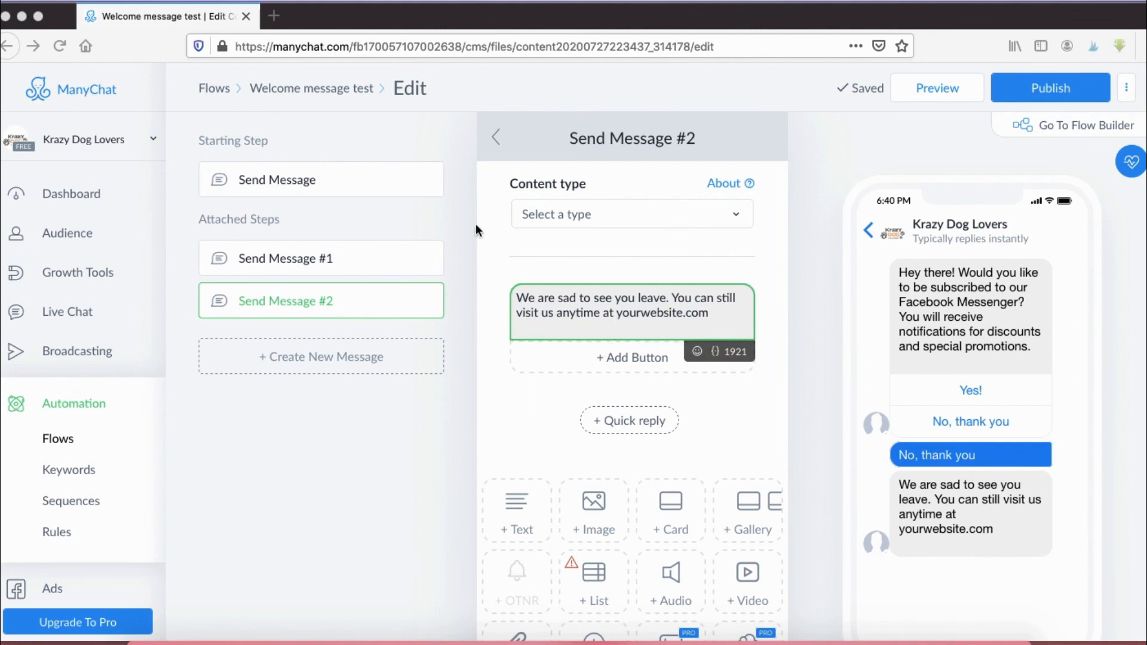
pyautogui.moveTo(905, 639)
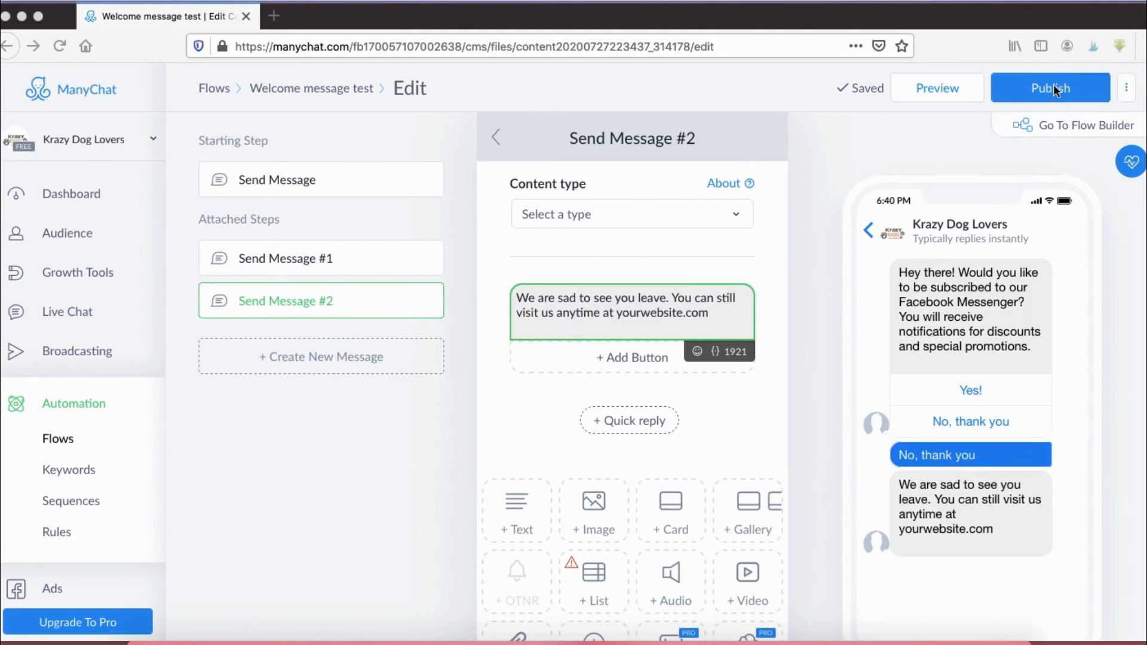
# - Publish the Welcome message test flow and return to the Messenger settings page
pyautogui.click(1050, 87)
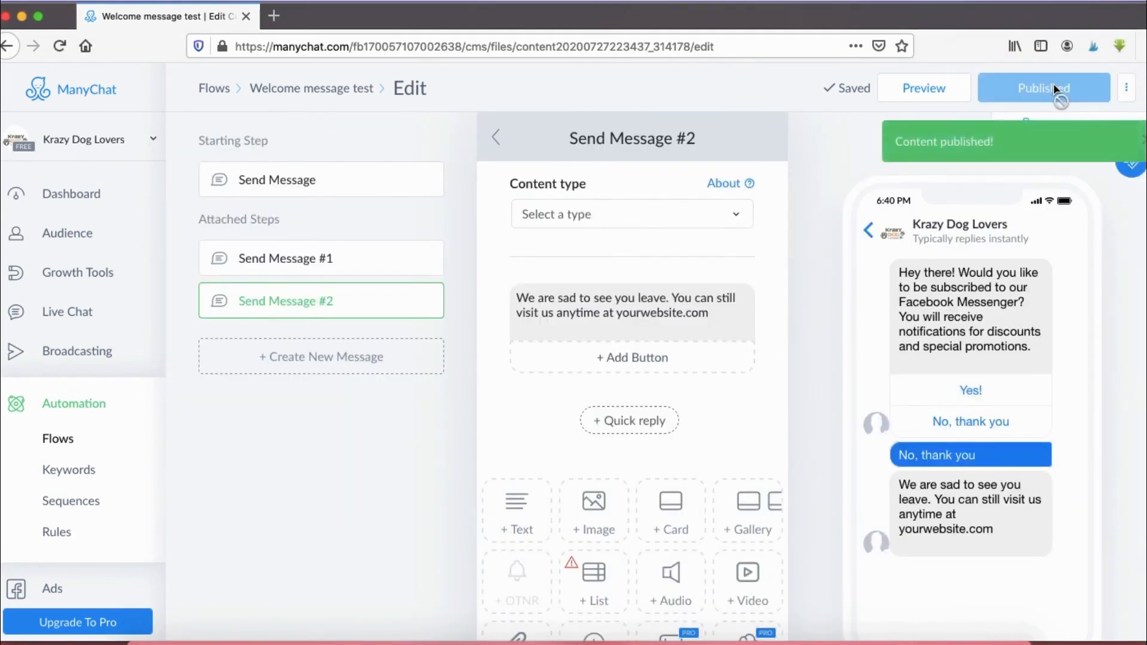
pyautogui.click(63, 454)
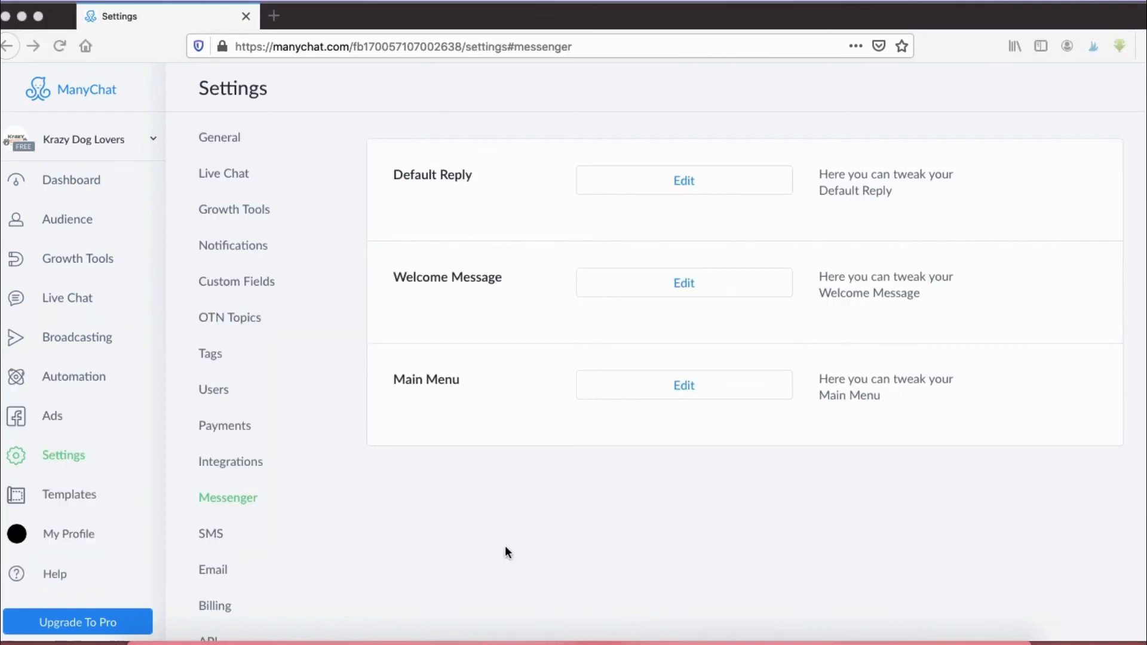